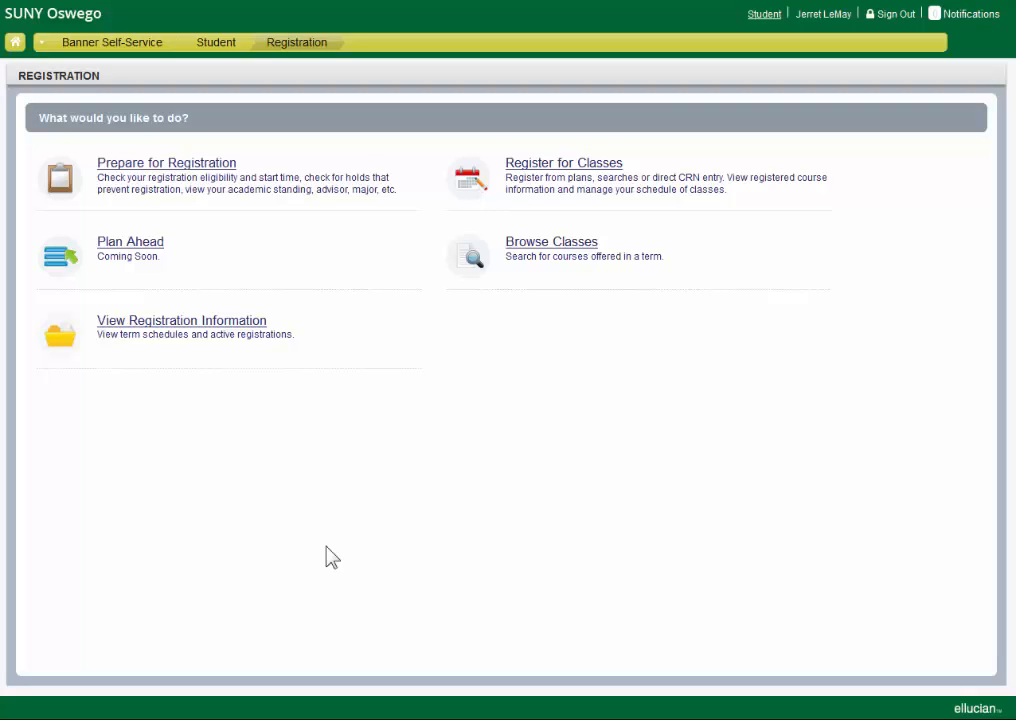
{"action": "mouse_move", "coordinate": [336, 558]}
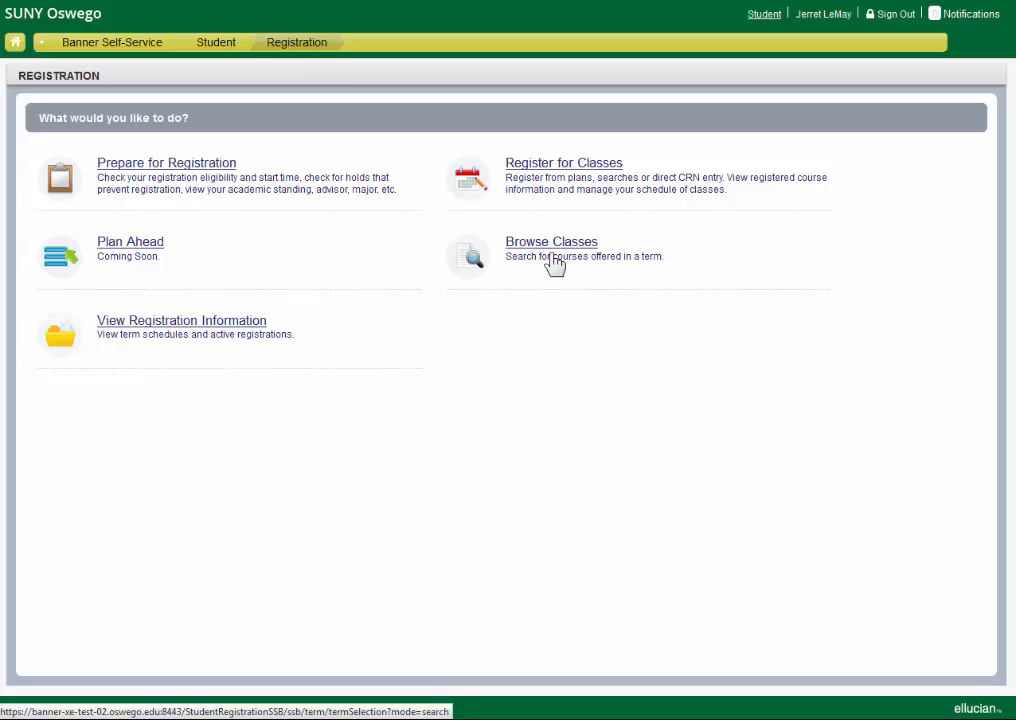
Browse Classes for the Spring 2016 term to reach the search criteria form
{"action": "left_click", "coordinate": [552, 240]}
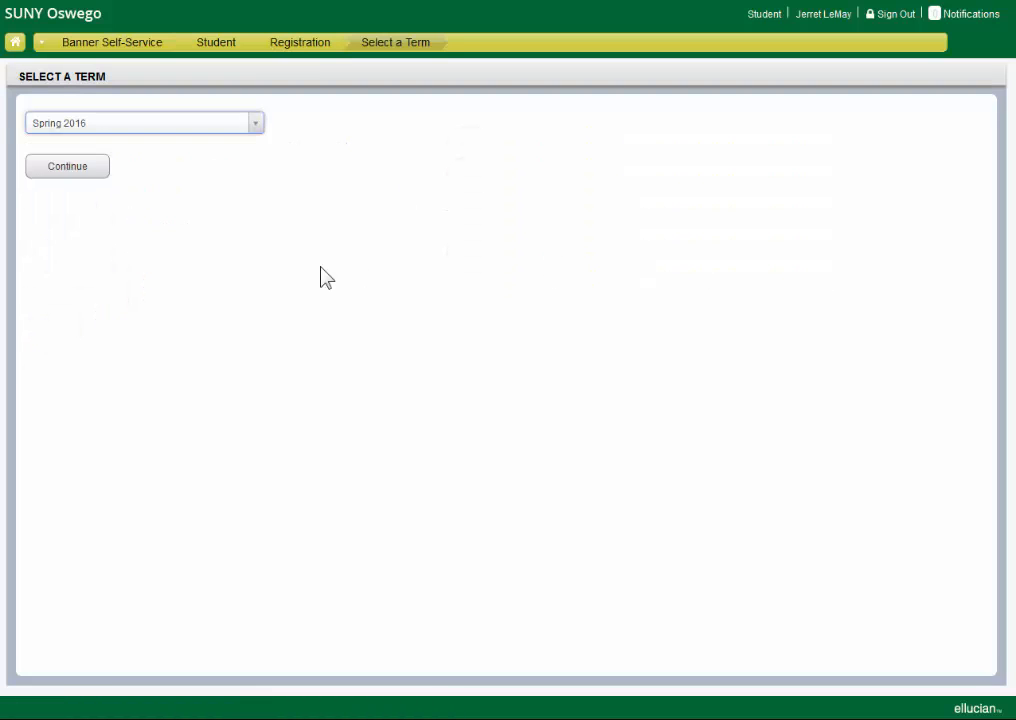
{"action": "left_click", "coordinate": [66, 166]}
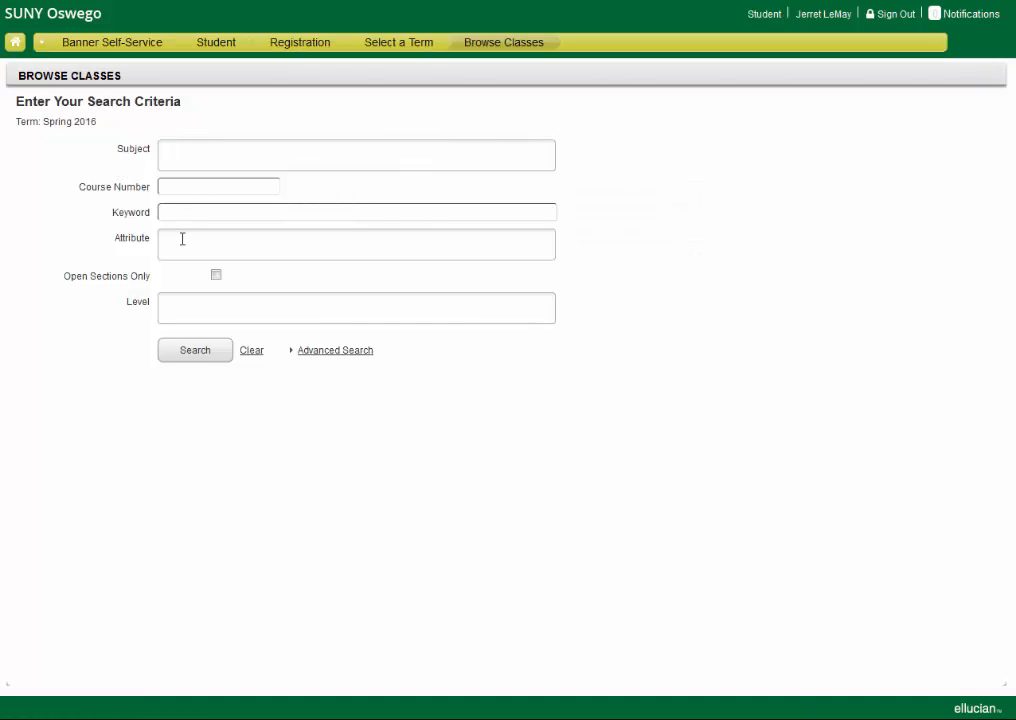
Add the GE Natural Sciences attribute as a search criterion by filtering on 'ge'
{"action": "type", "text": "ge"}
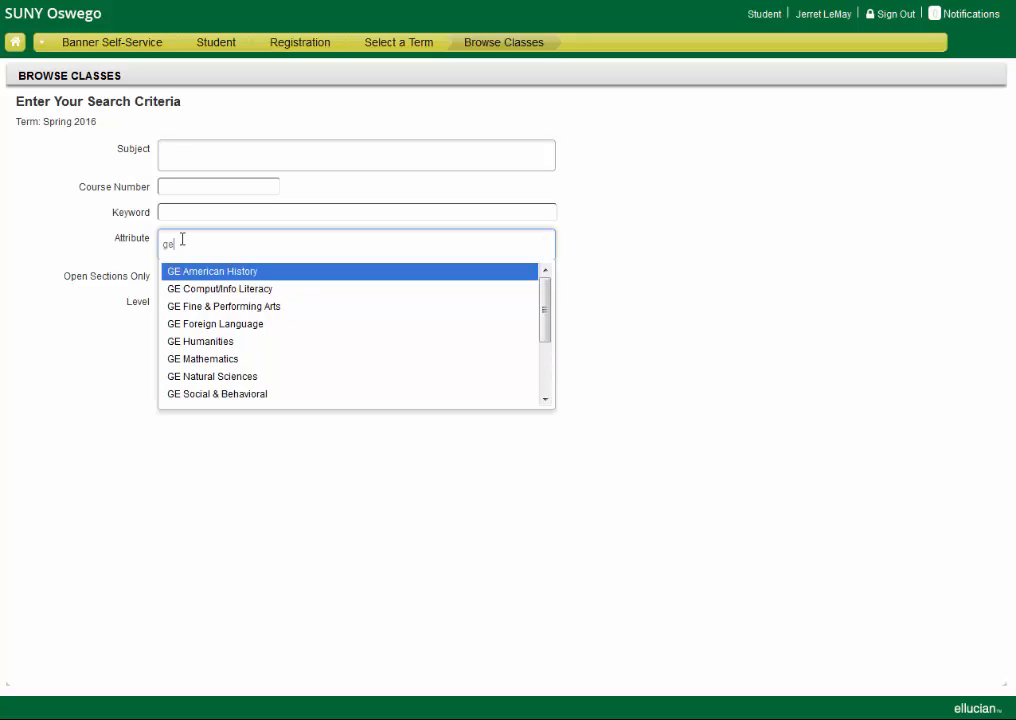
{"action": "mouse_move", "coordinate": [232, 382]}
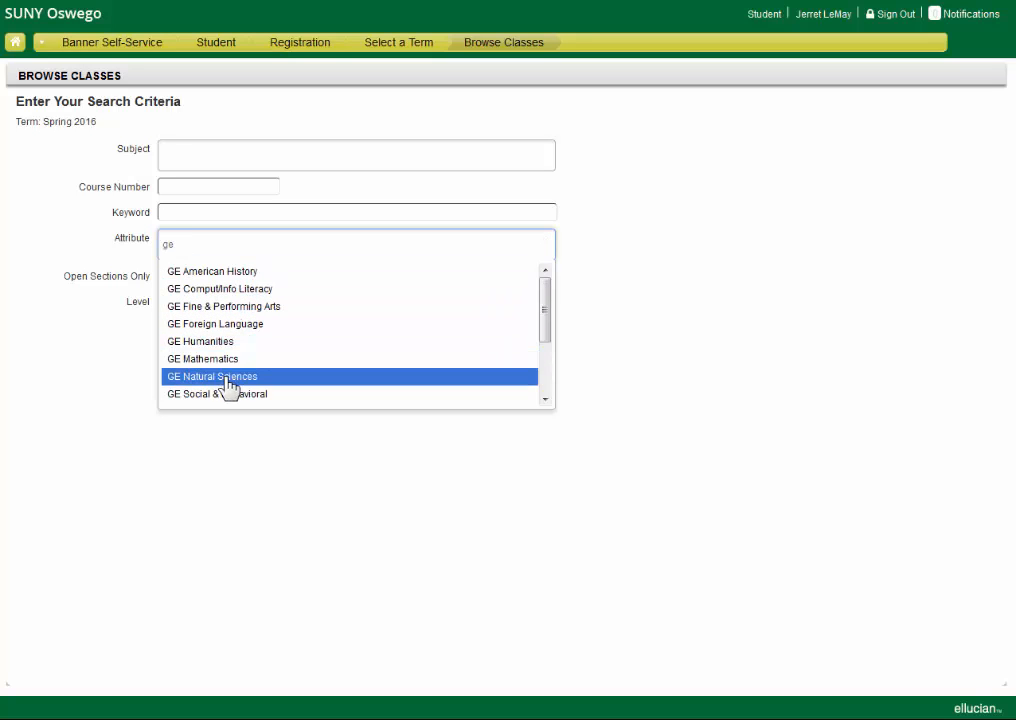
{"action": "left_click", "coordinate": [218, 376]}
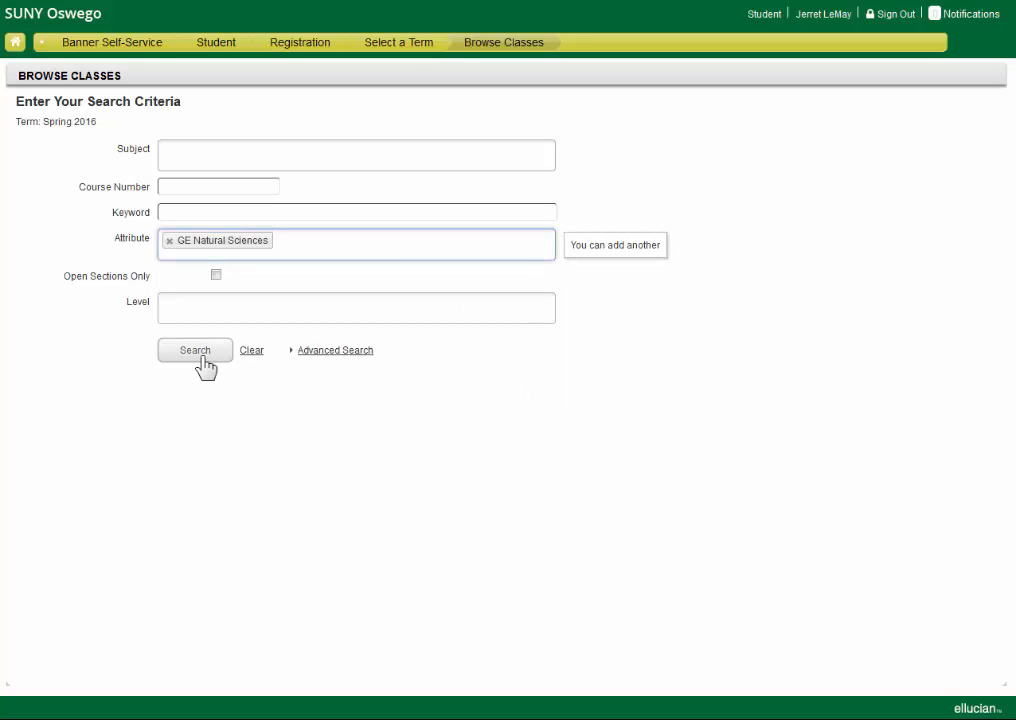
Run the search, listing 28 GE Natural Sciences classes at 50 results per page
{"action": "left_click", "coordinate": [196, 350]}
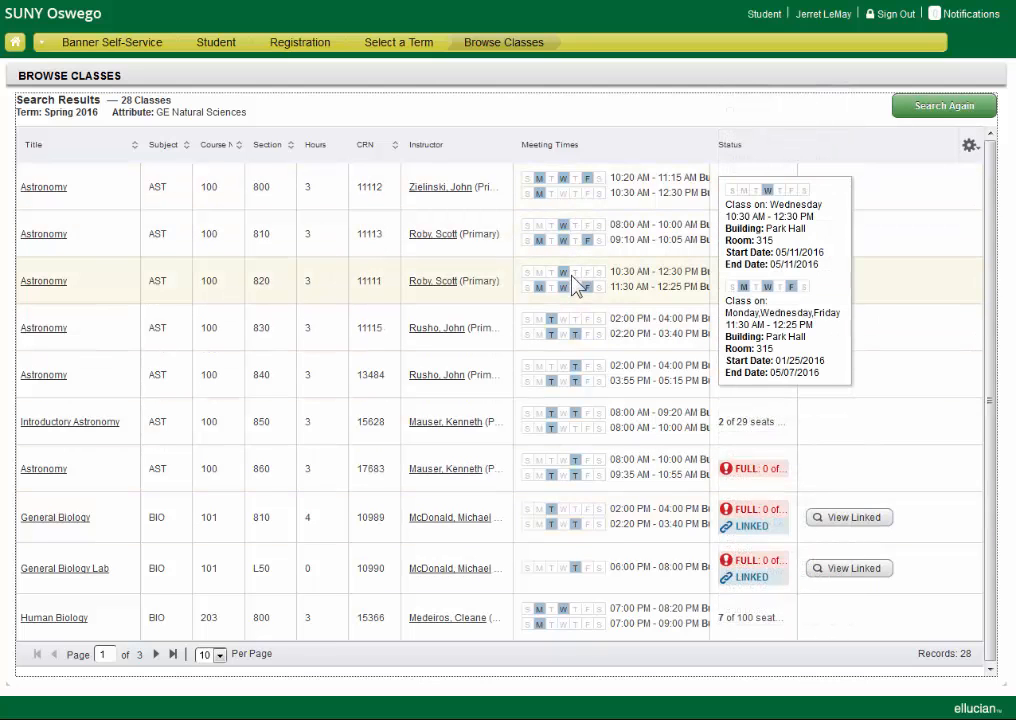
{"action": "mouse_move", "coordinate": [164, 148]}
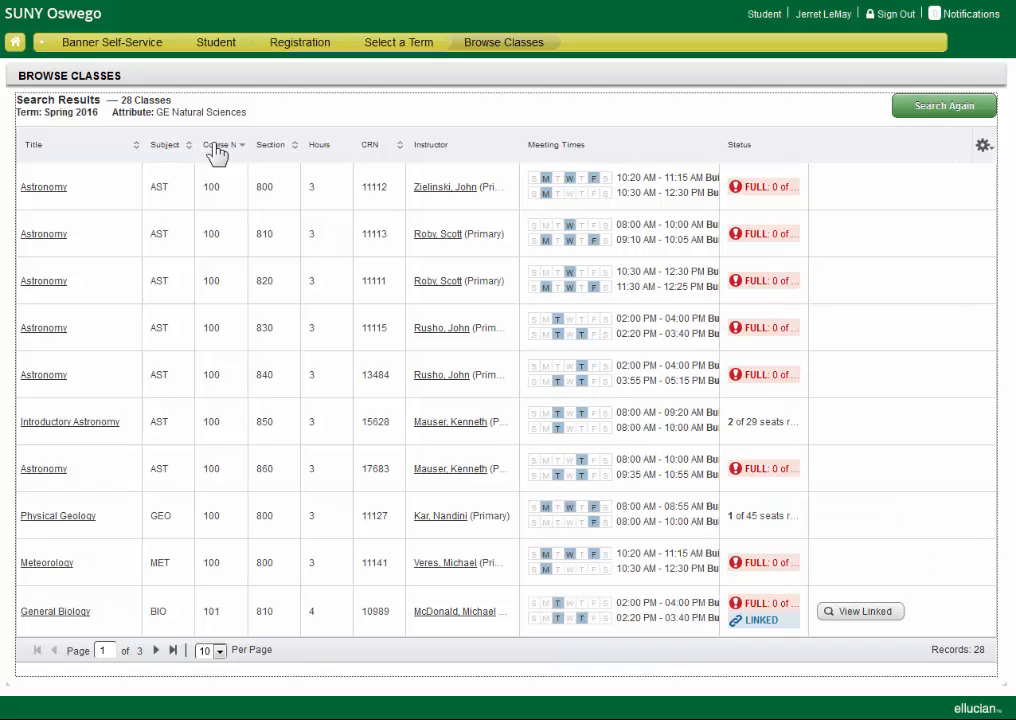
{"action": "mouse_move", "coordinate": [974, 666]}
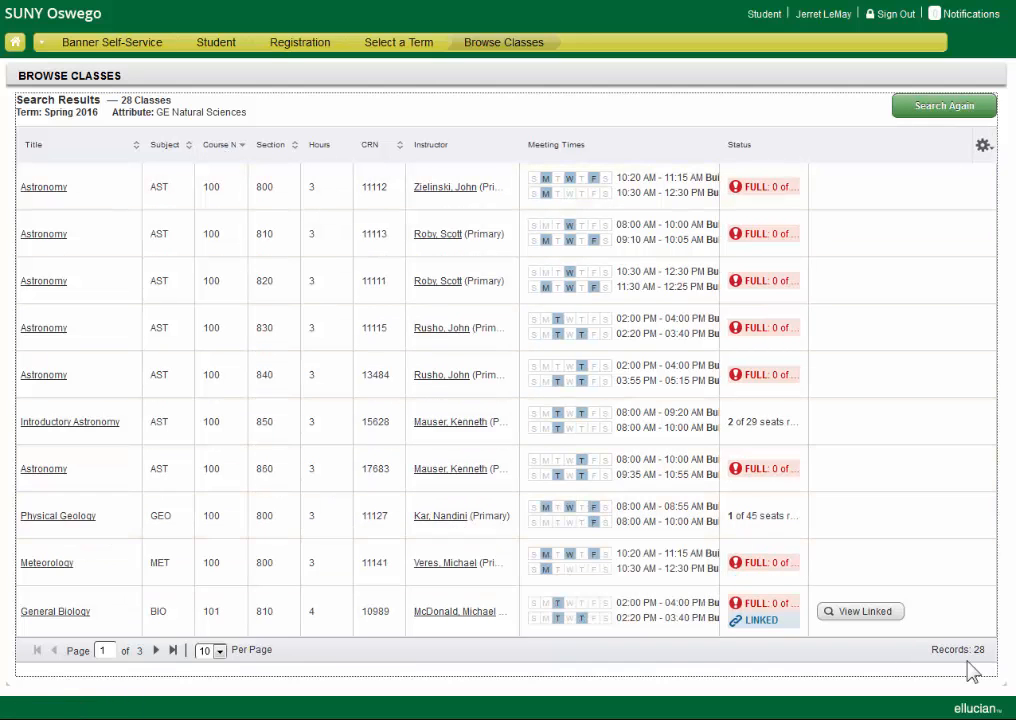
{"action": "mouse_move", "coordinate": [222, 656]}
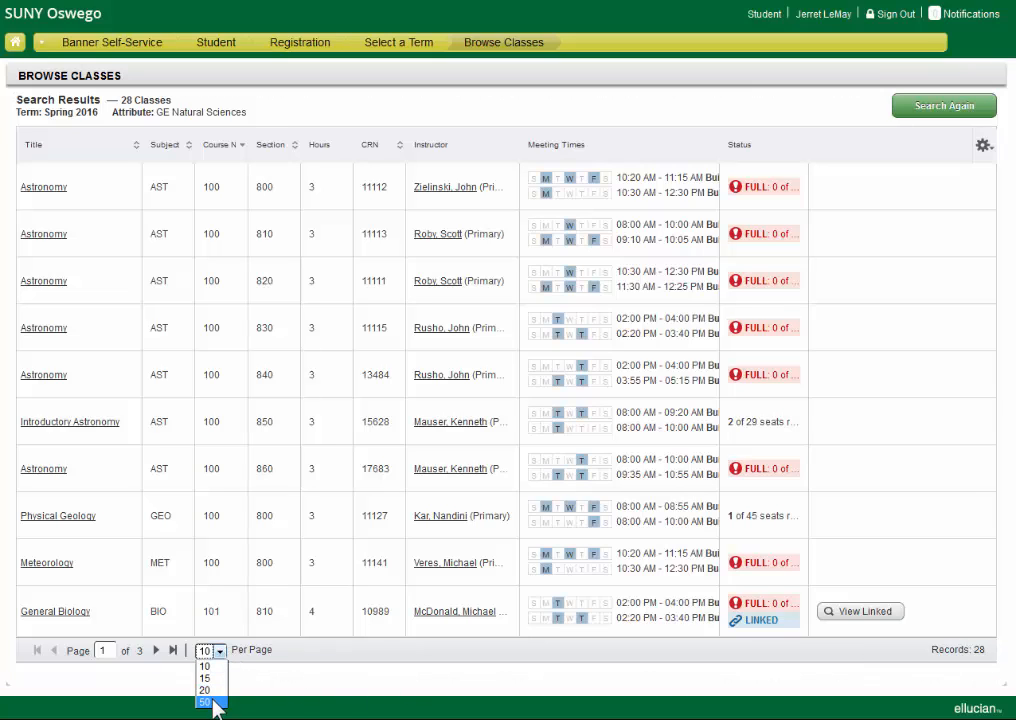
{"action": "left_click", "coordinate": [204, 698]}
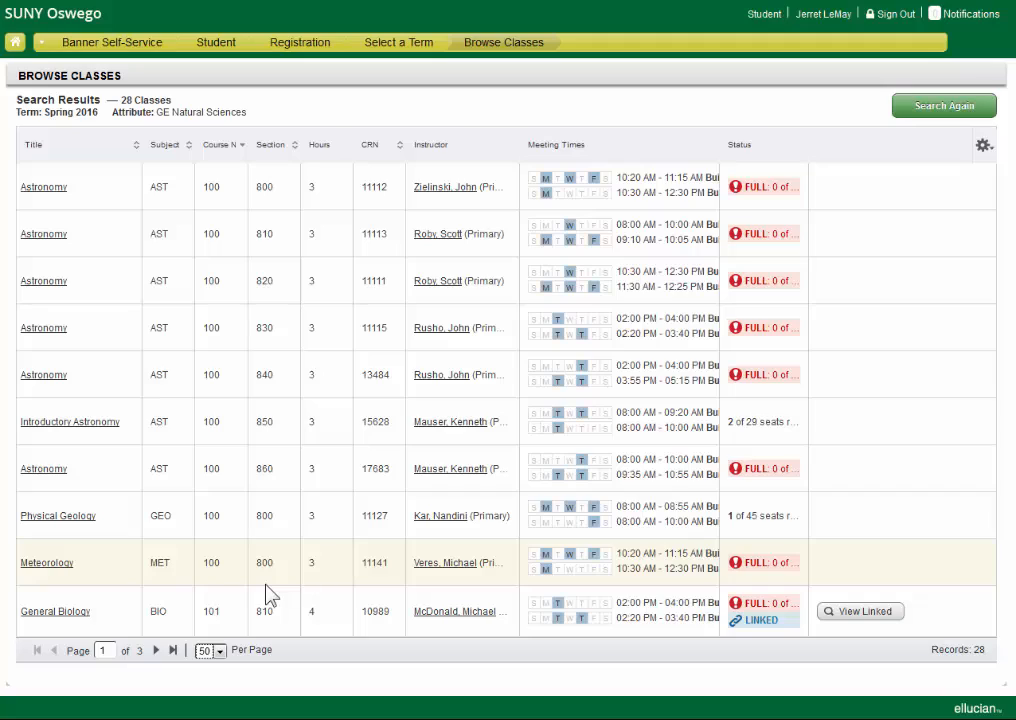
{"action": "scroll", "scroll_direction": "down", "scroll_amount": 3}
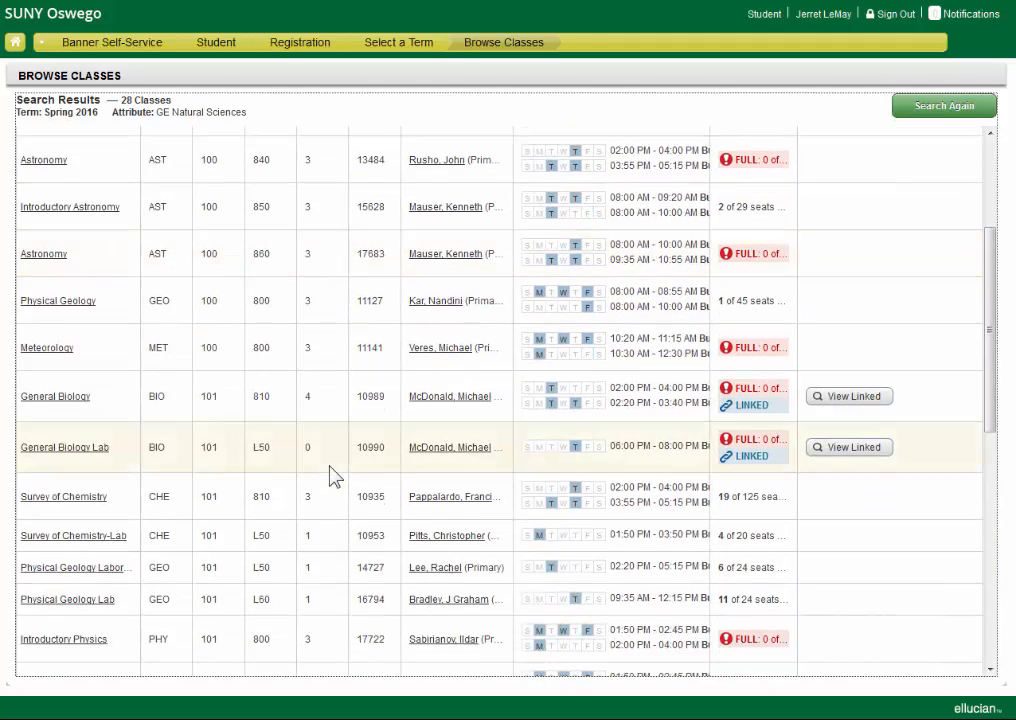
{"action": "scroll", "scroll_direction": "down", "scroll_amount": 3}
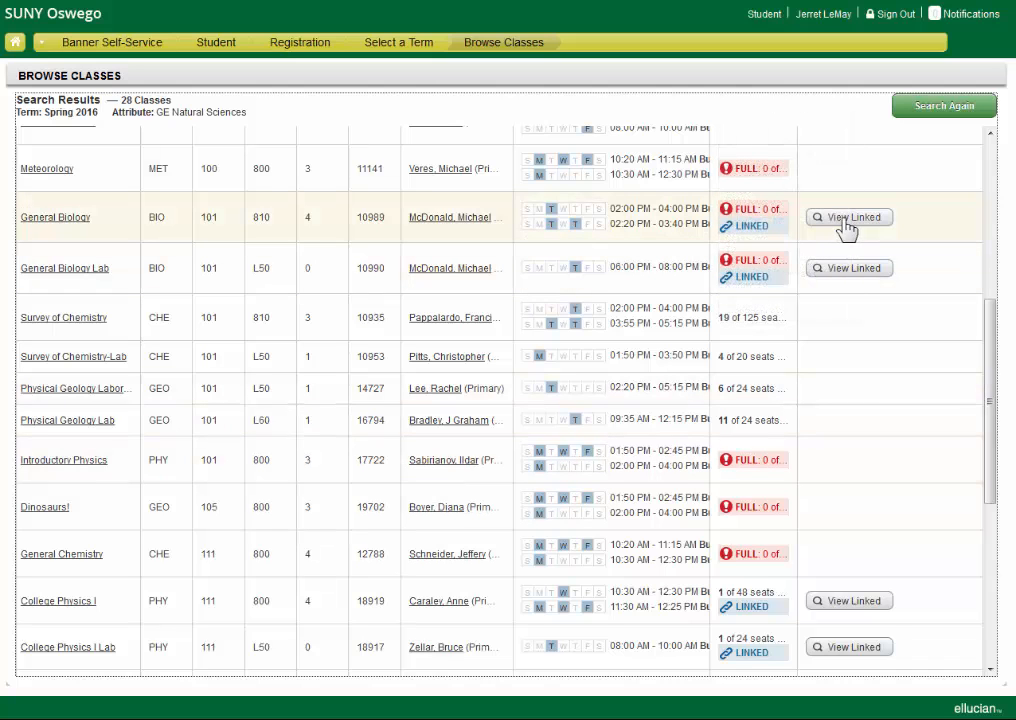
{"action": "left_click", "coordinate": [848, 216]}
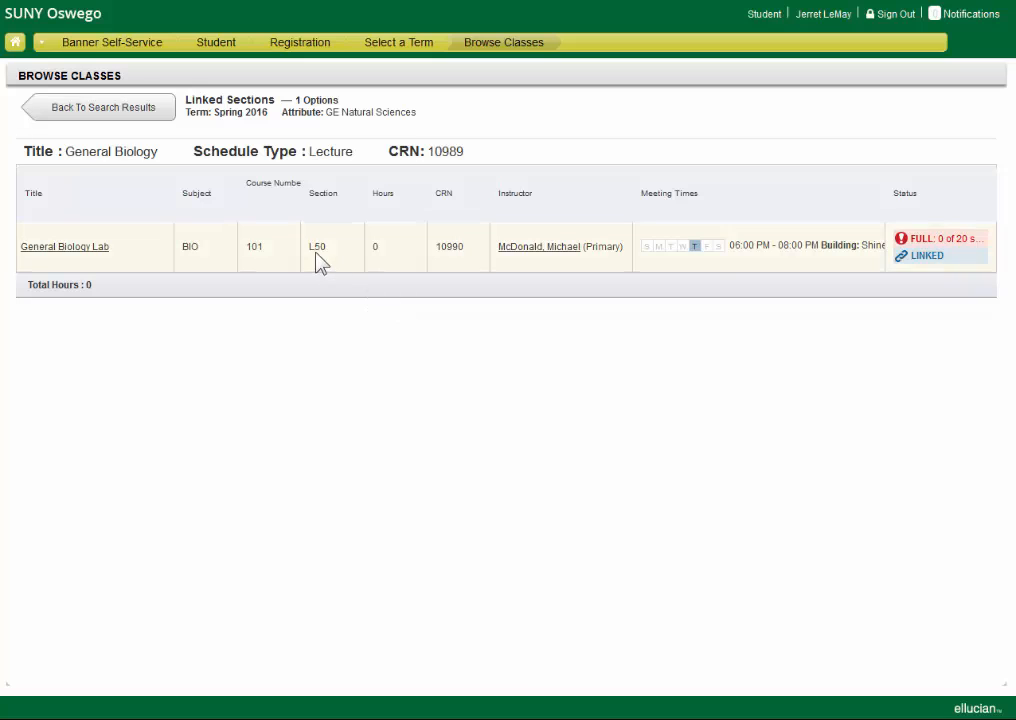
{"action": "mouse_move", "coordinate": [700, 268]}
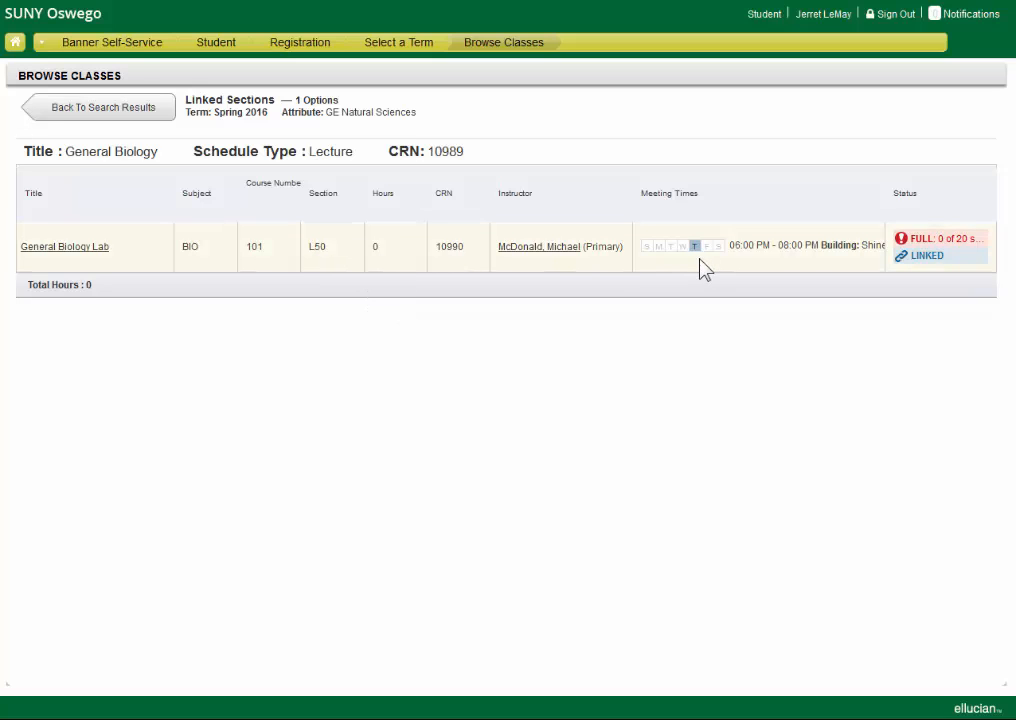
{"action": "mouse_move", "coordinate": [704, 246]}
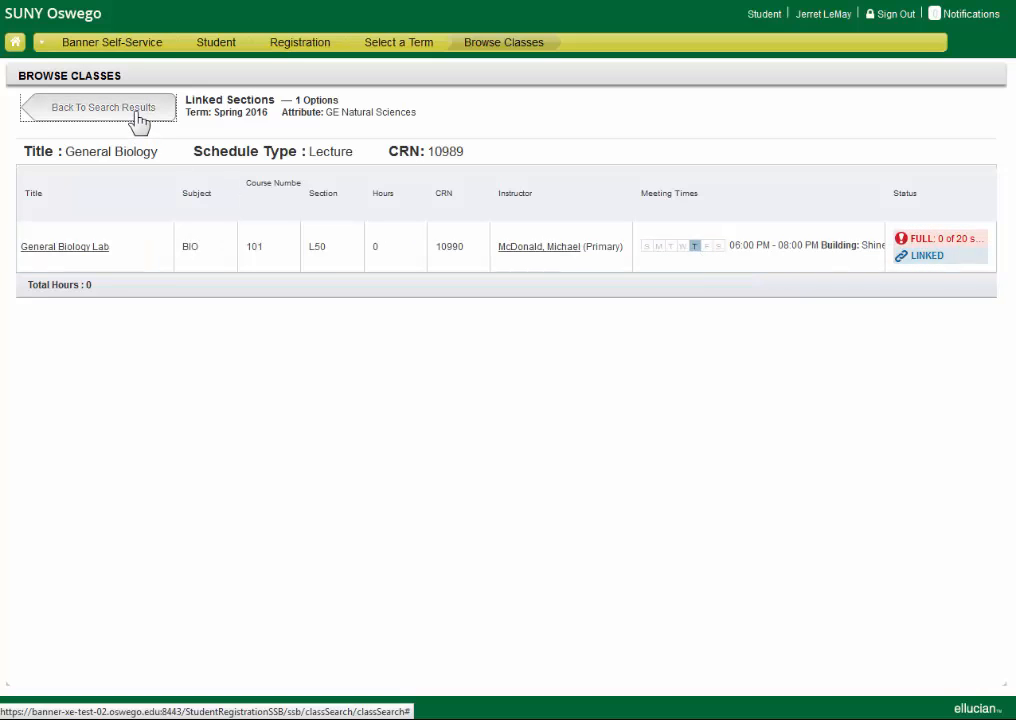
{"action": "left_click", "coordinate": [96, 104]}
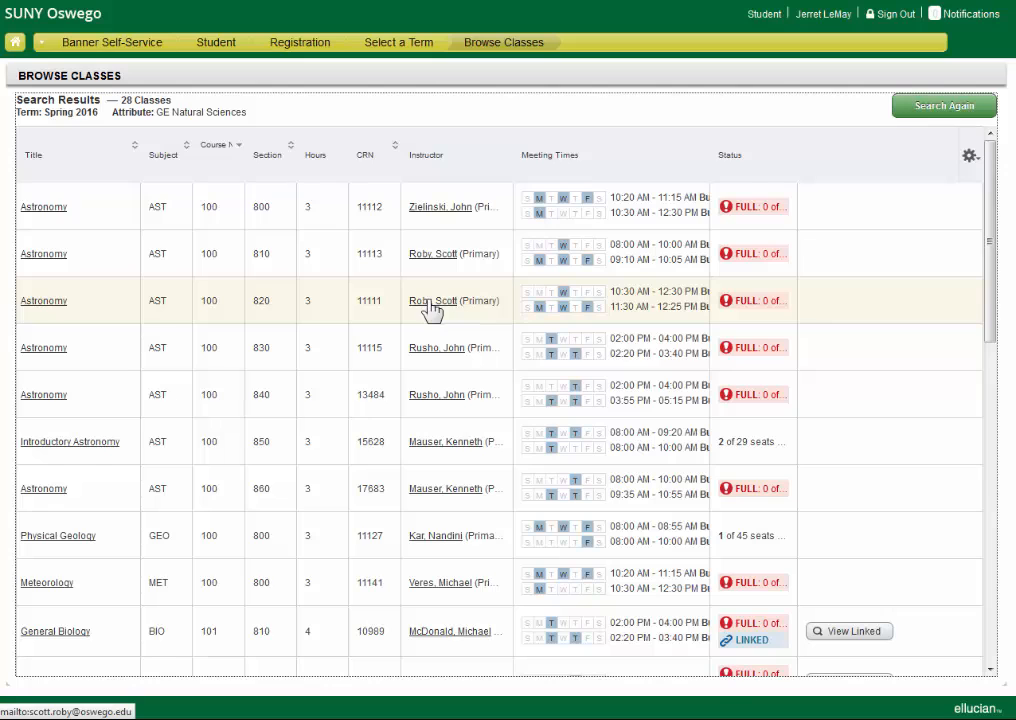
{"action": "left_click", "coordinate": [432, 300]}
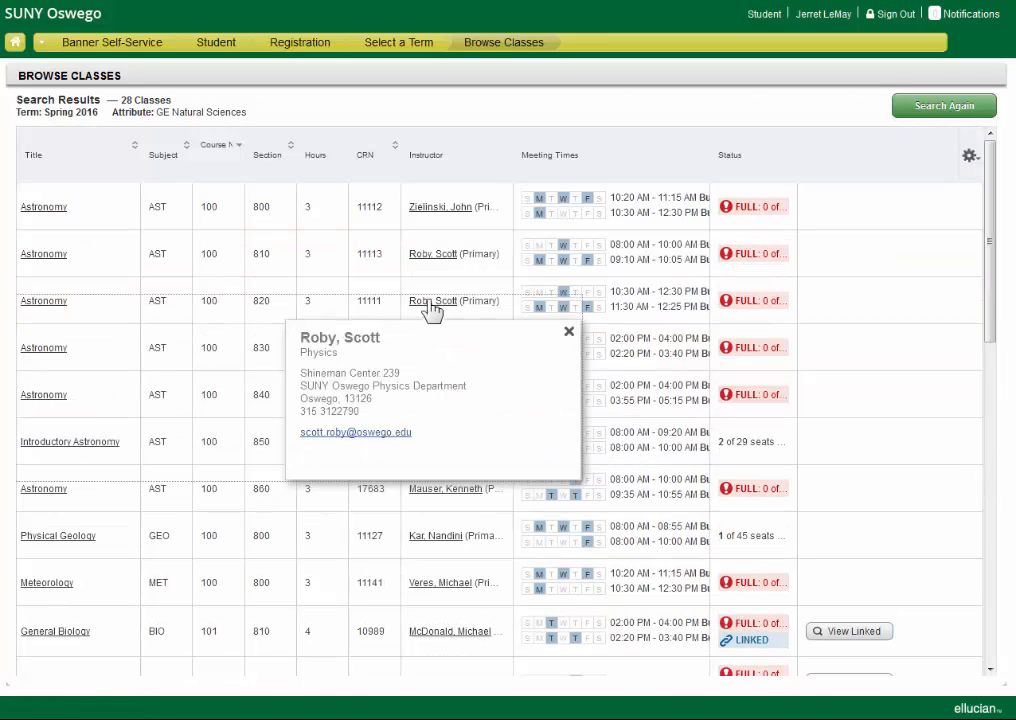
{"action": "mouse_move", "coordinate": [568, 332]}
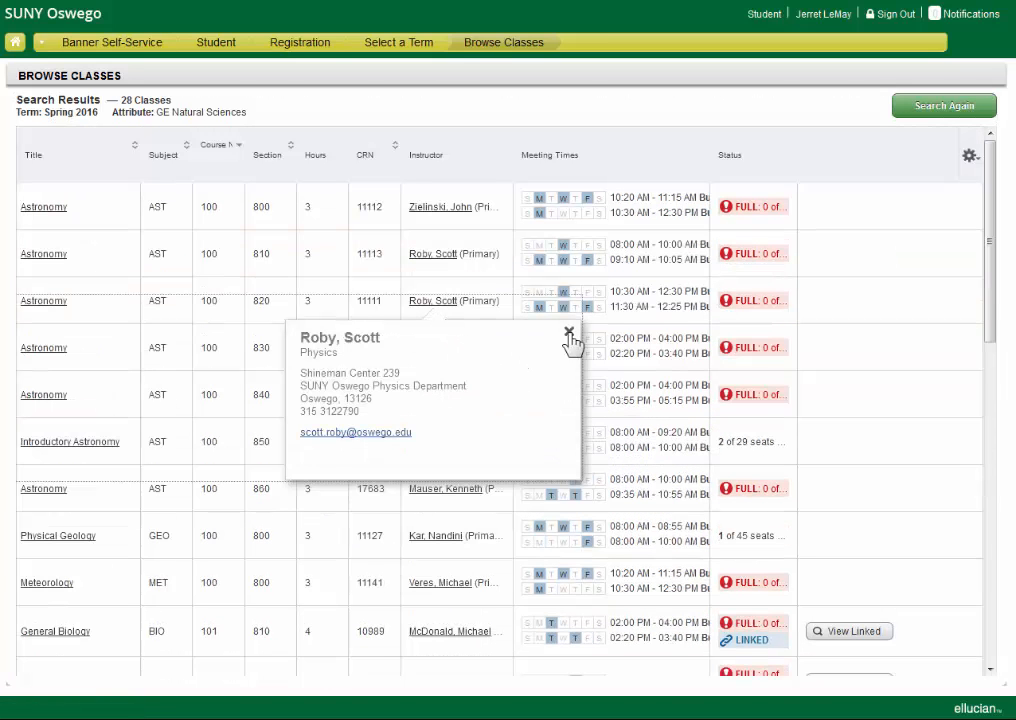
{"action": "left_click", "coordinate": [568, 332]}
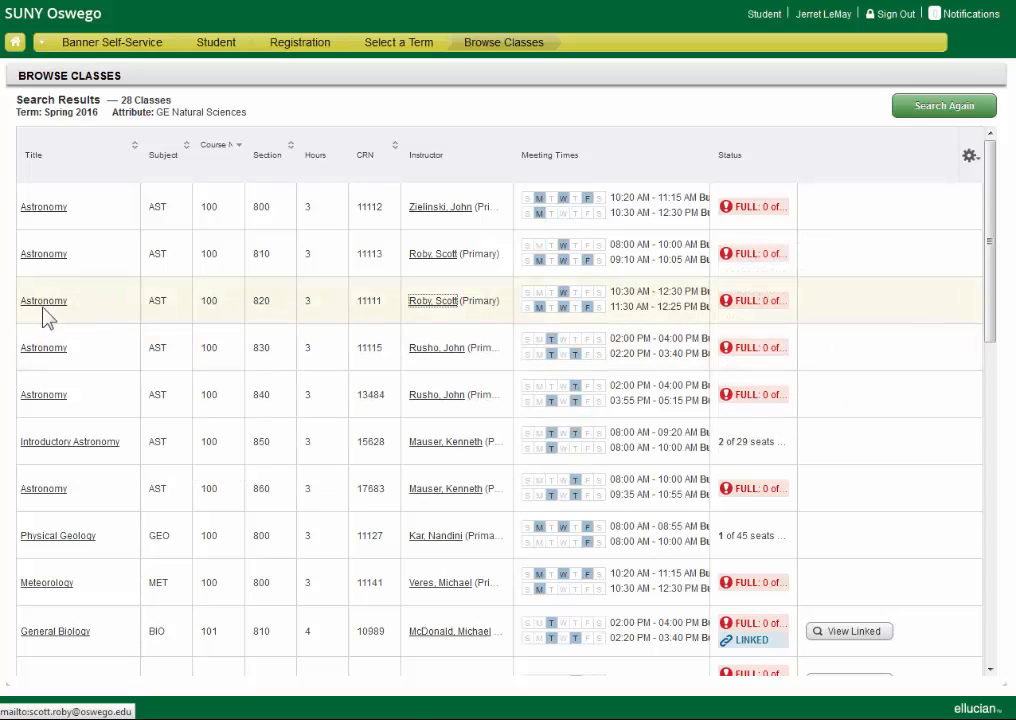
{"action": "left_click", "coordinate": [44, 300]}
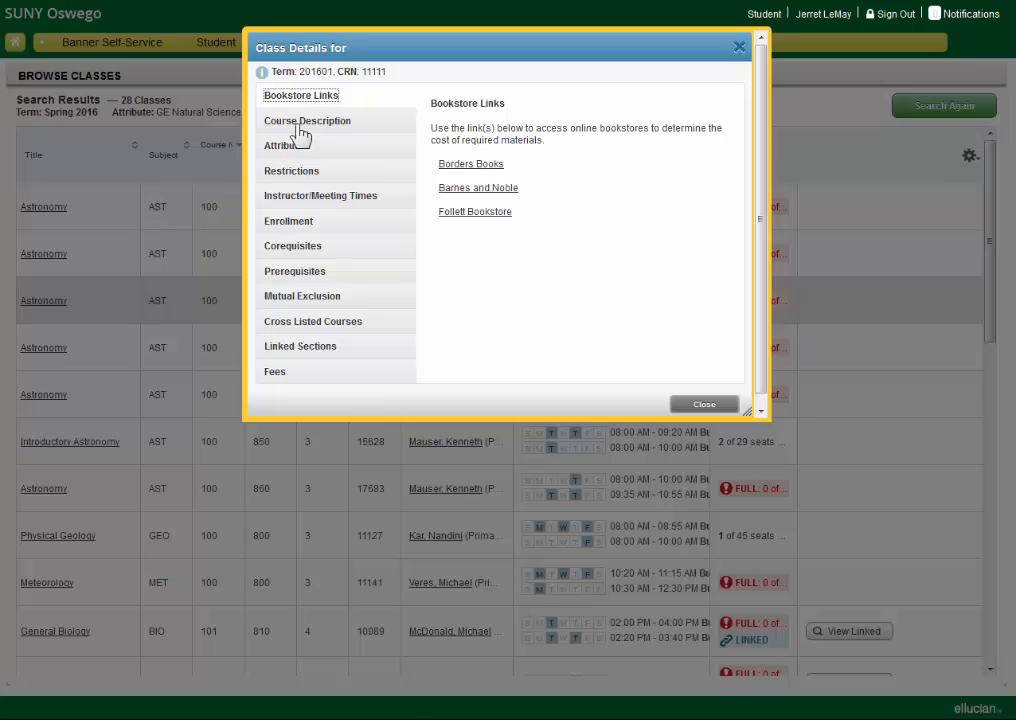
{"action": "left_click", "coordinate": [308, 120]}
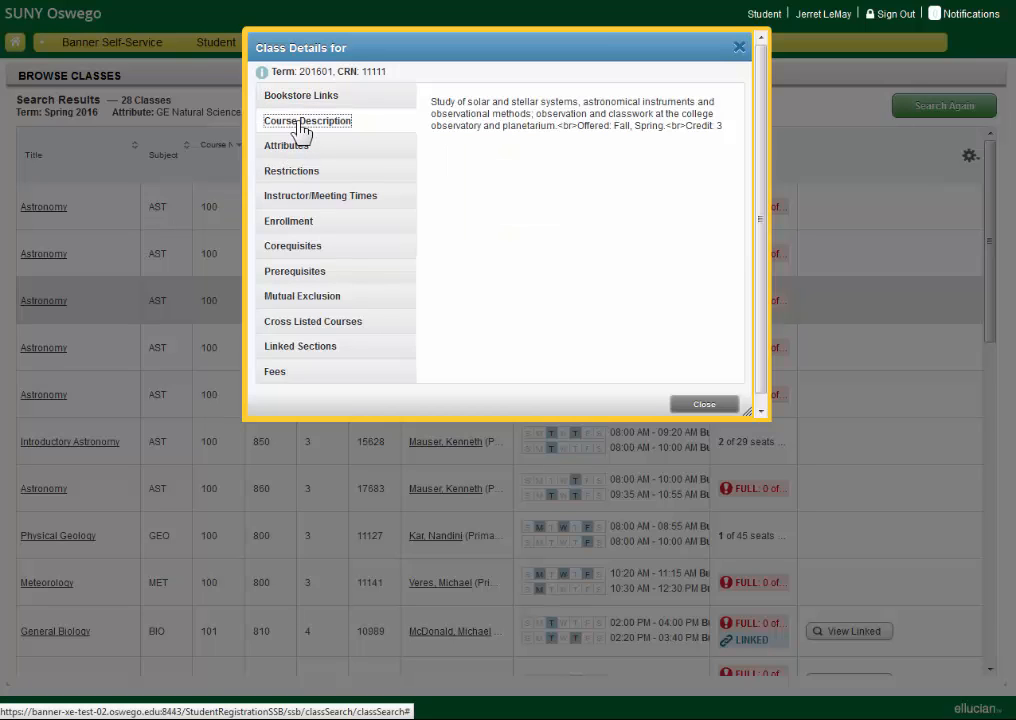
{"action": "left_click", "coordinate": [286, 144]}
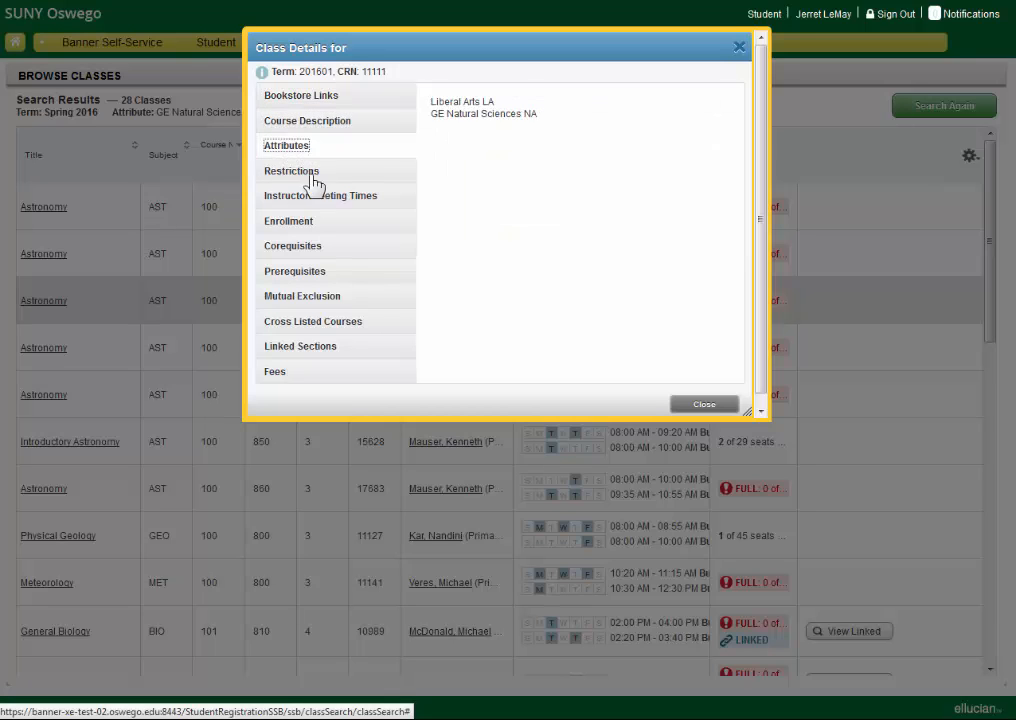
{"action": "left_click", "coordinate": [292, 172]}
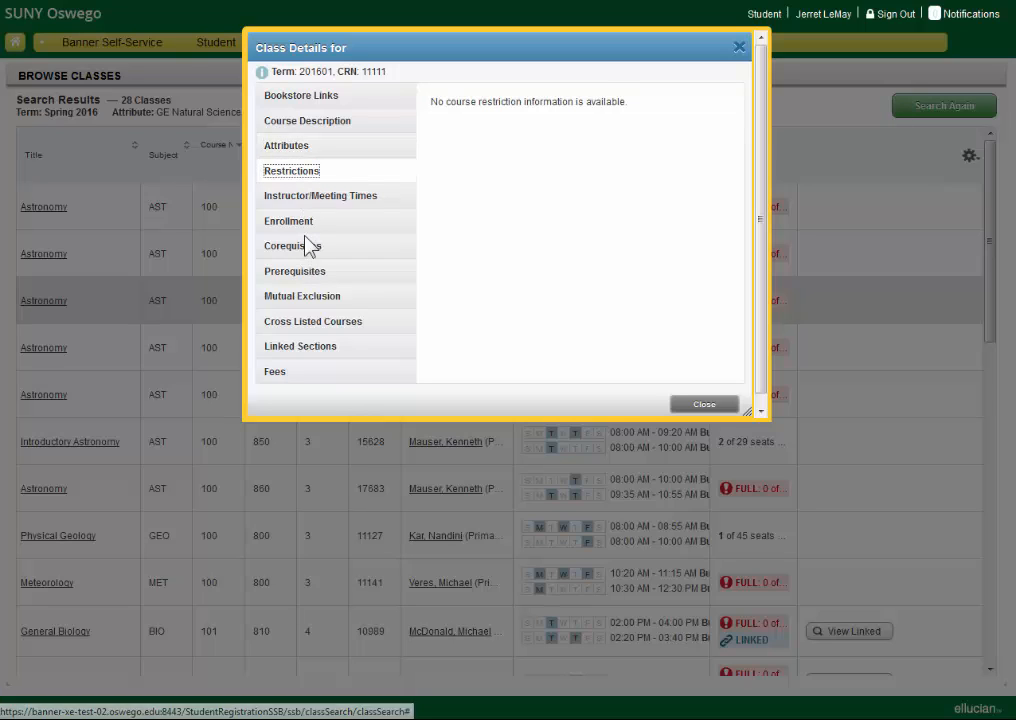
{"action": "left_click", "coordinate": [308, 120]}
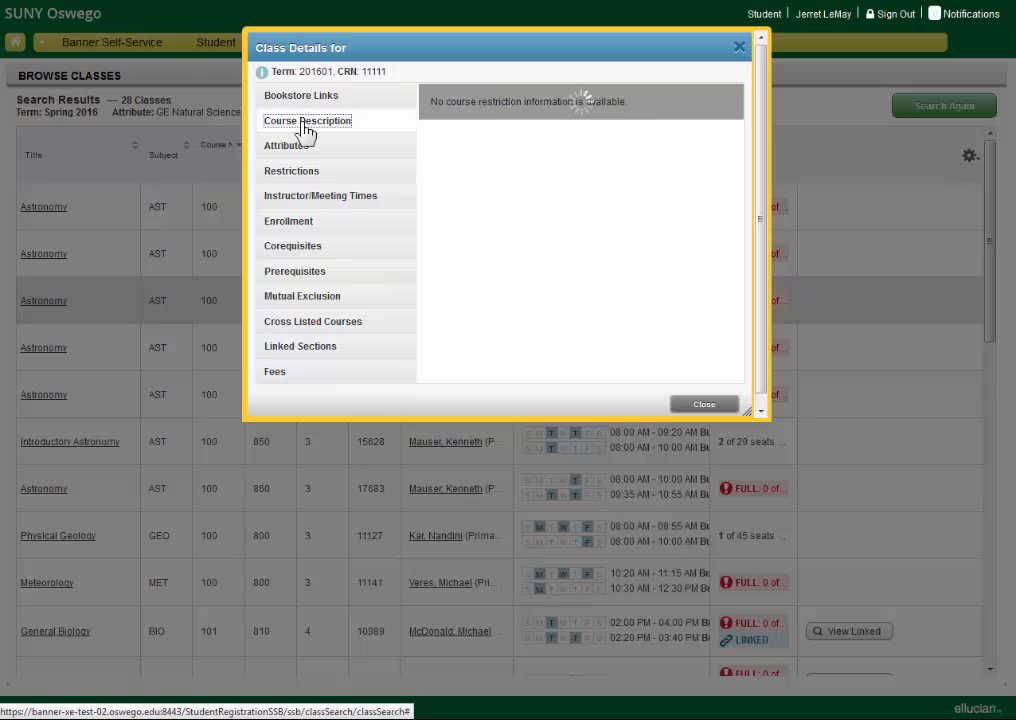
{"action": "left_click", "coordinate": [308, 120]}
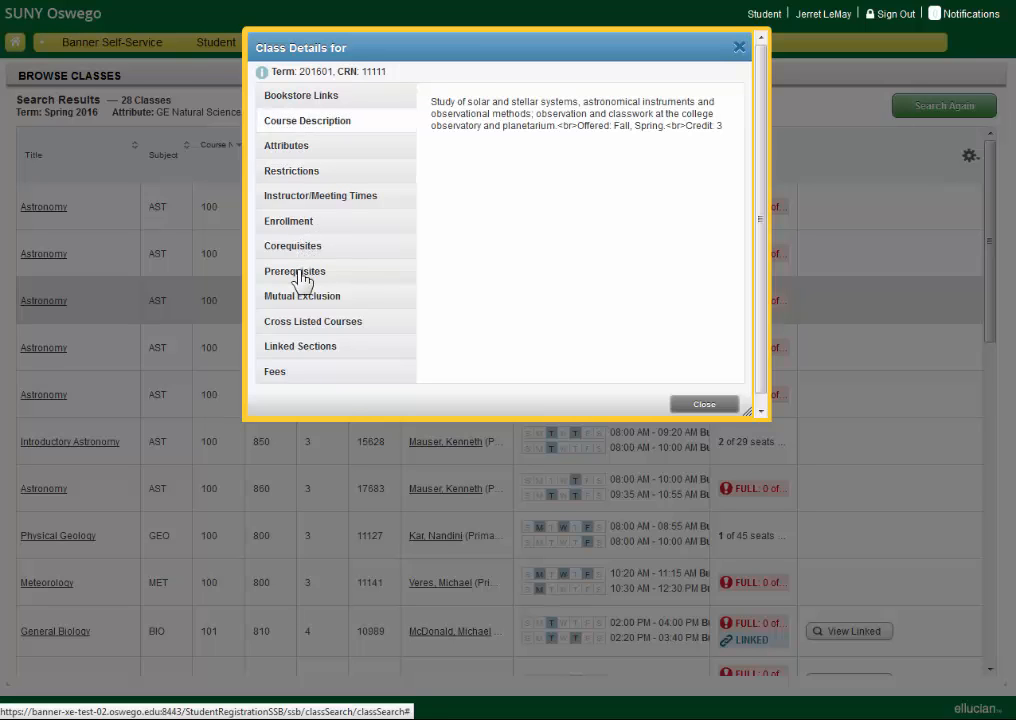
{"action": "left_click", "coordinate": [294, 272]}
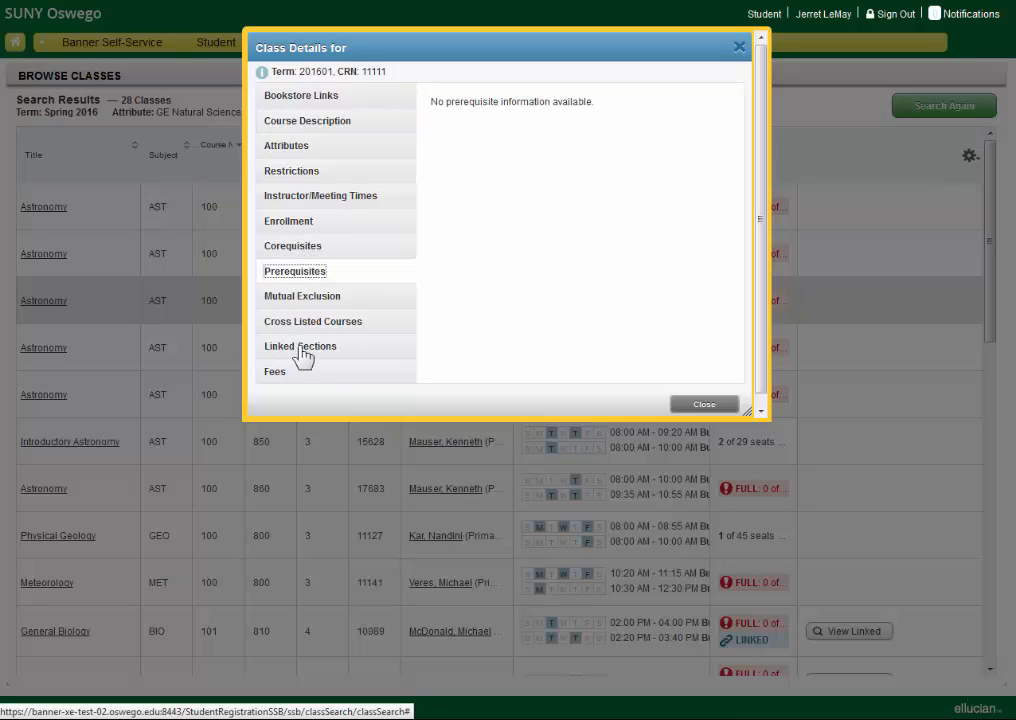
{"action": "left_click", "coordinate": [300, 344]}
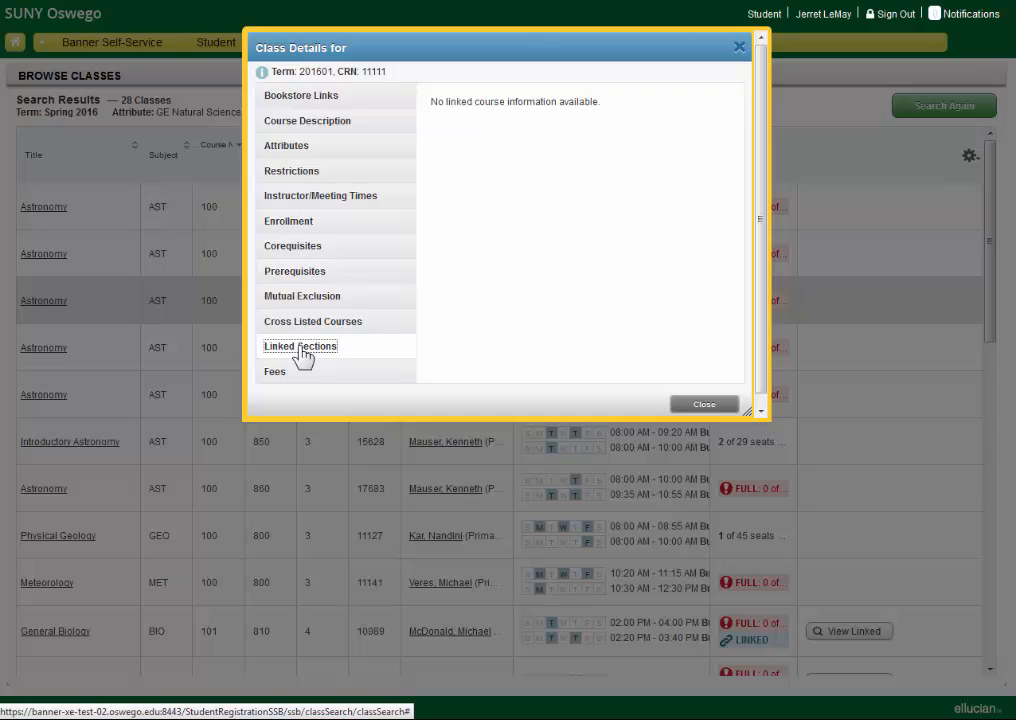
{"action": "mouse_move", "coordinate": [704, 404]}
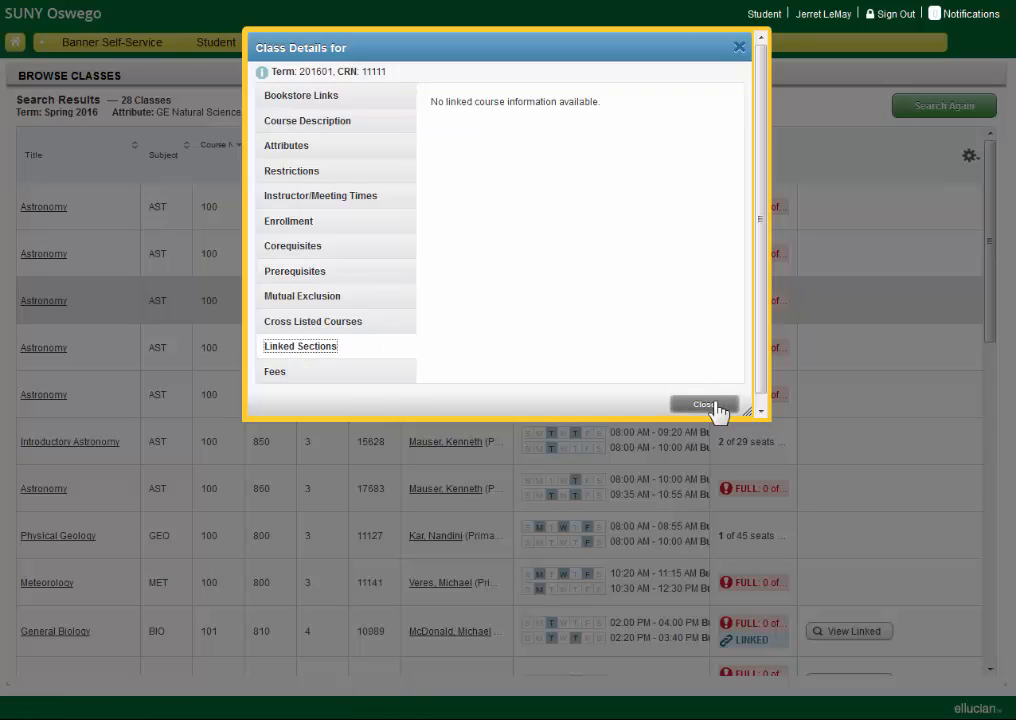
{"action": "left_click", "coordinate": [704, 404]}
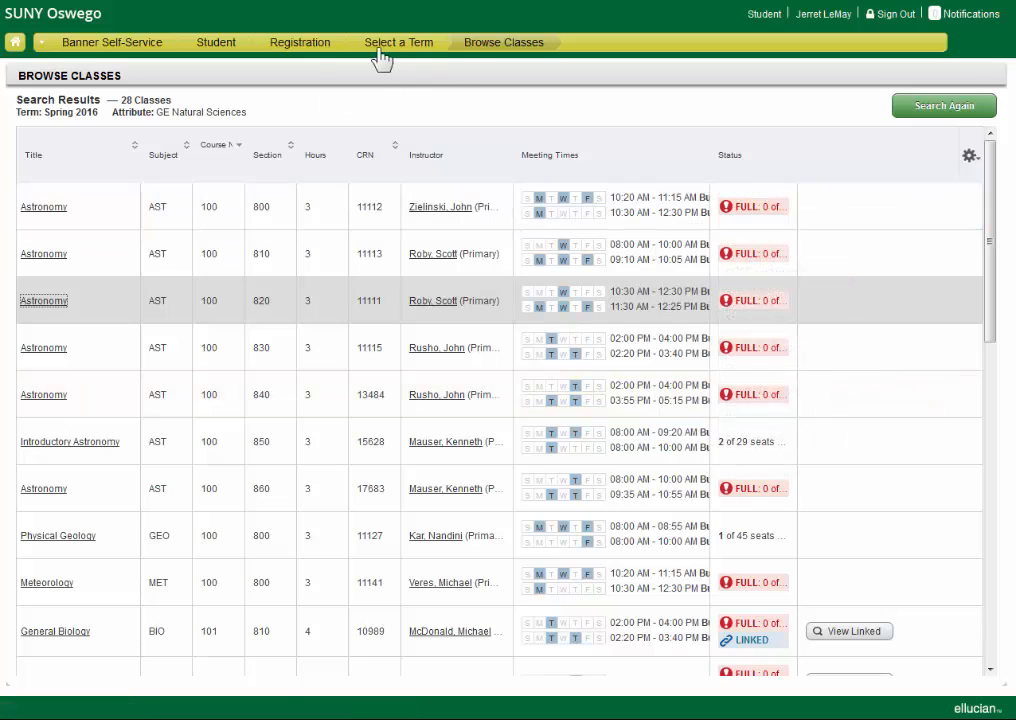
Register for Classes with Fall 2016 as the term, entering the Alternate PIN to continue
{"action": "left_click", "coordinate": [296, 42]}
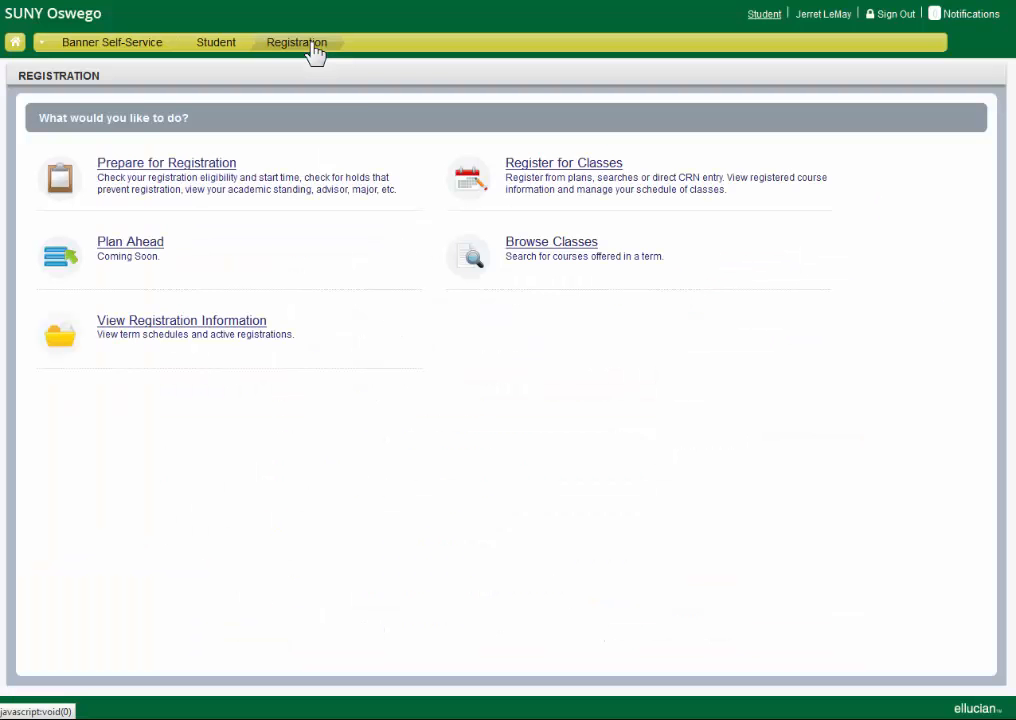
{"action": "left_click", "coordinate": [564, 162]}
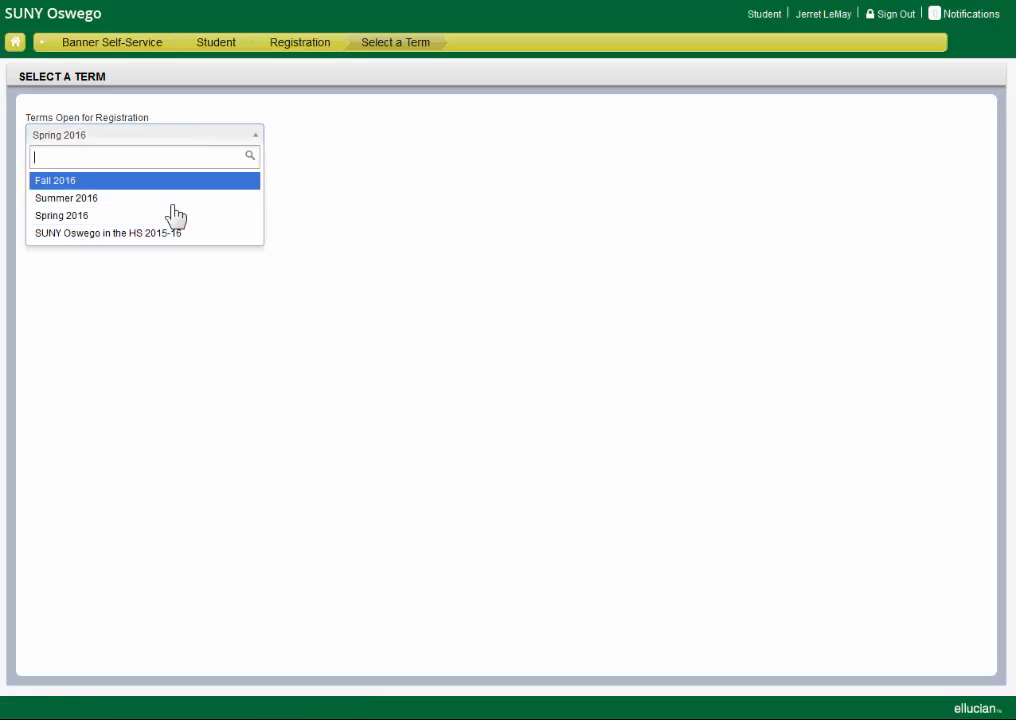
{"action": "left_click", "coordinate": [56, 180]}
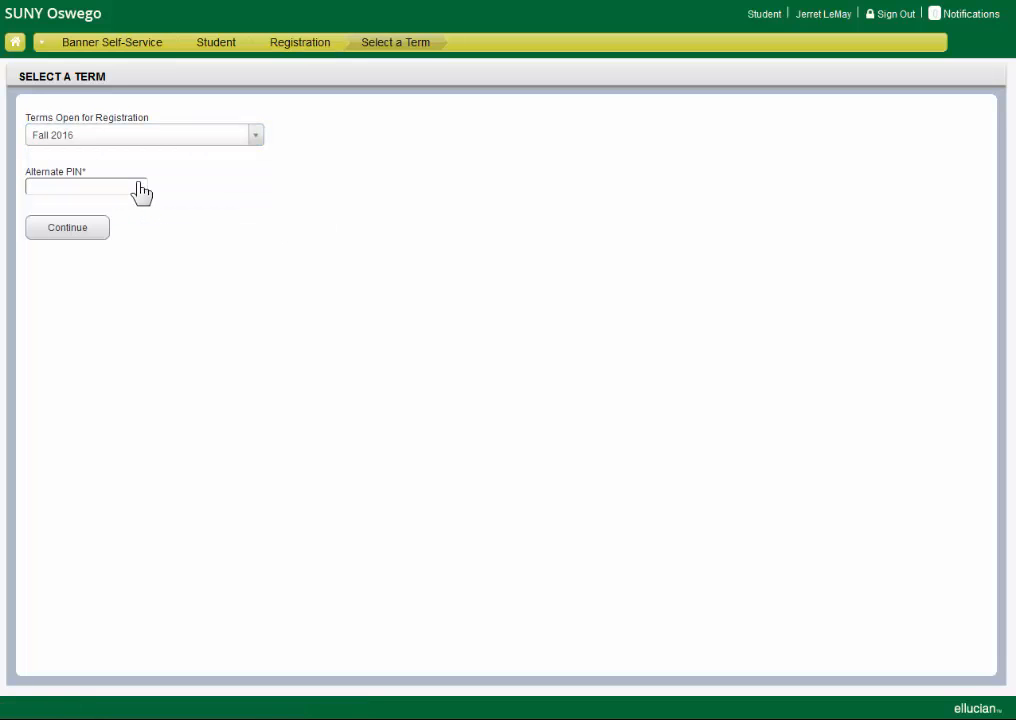
{"action": "left_click", "coordinate": [68, 228]}
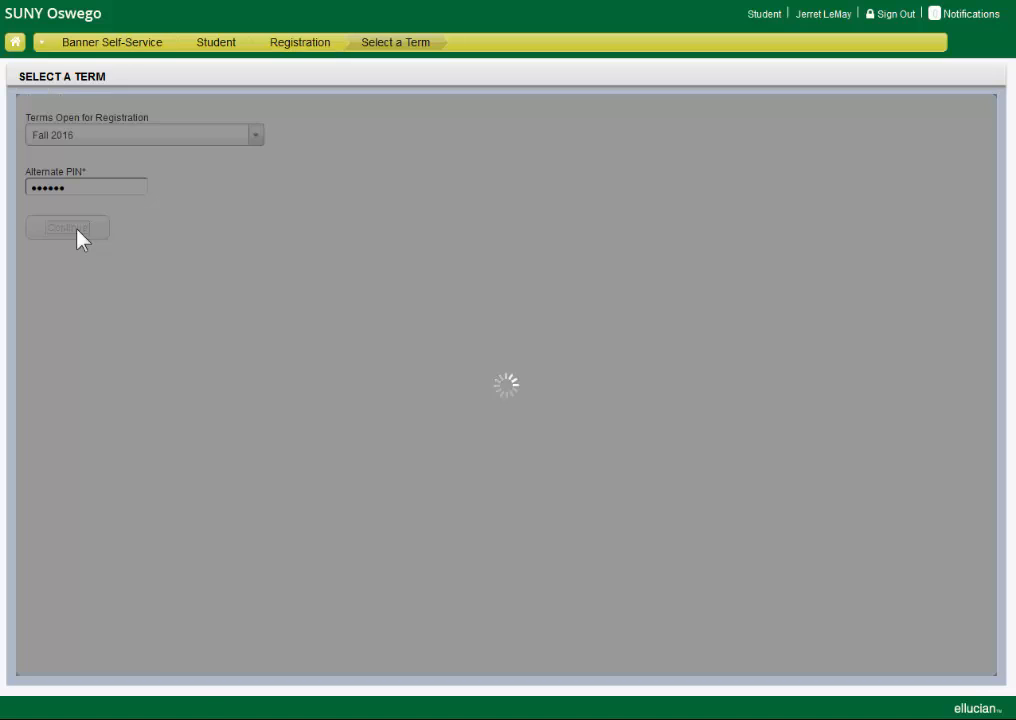
{"action": "left_click", "coordinate": [68, 226]}
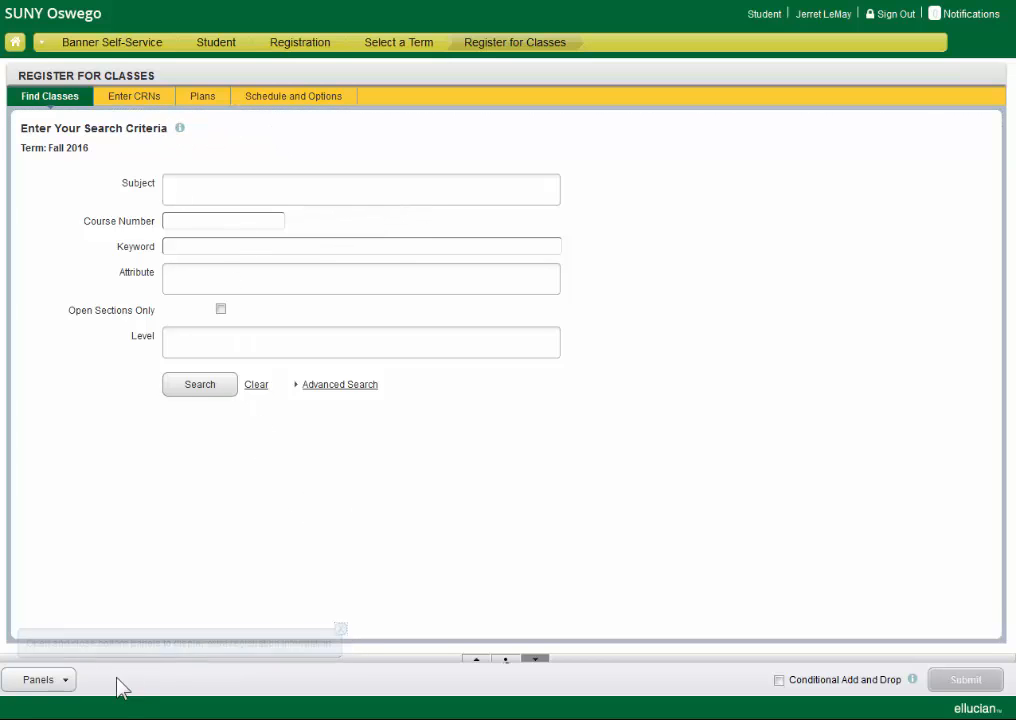
{"action": "left_click", "coordinate": [36, 680]}
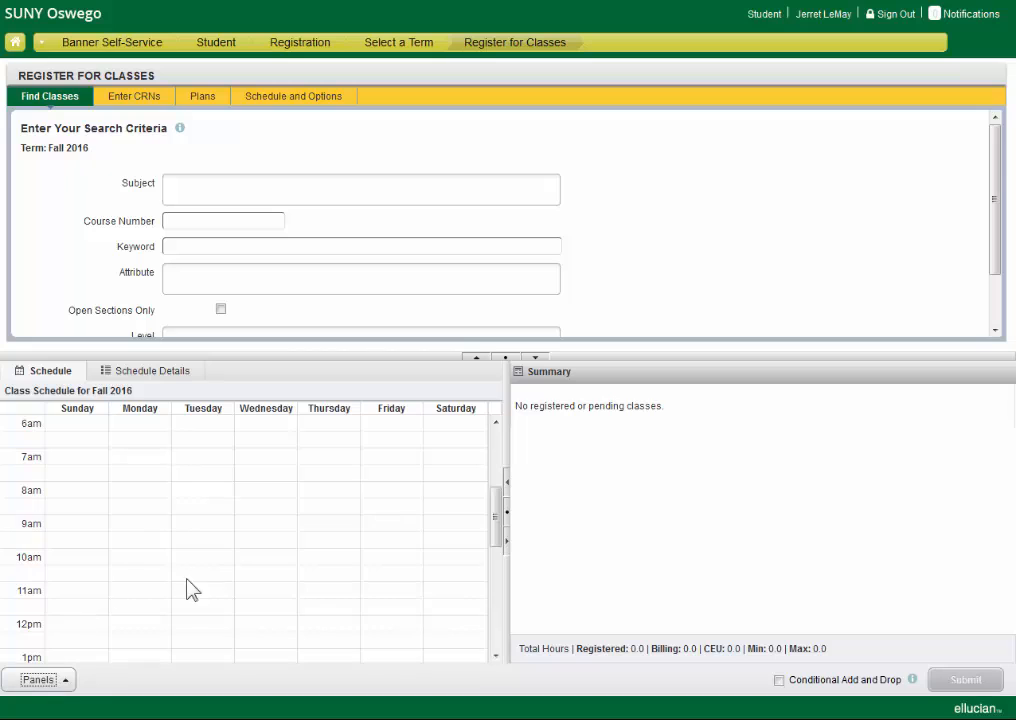
{"action": "mouse_move", "coordinate": [280, 520]}
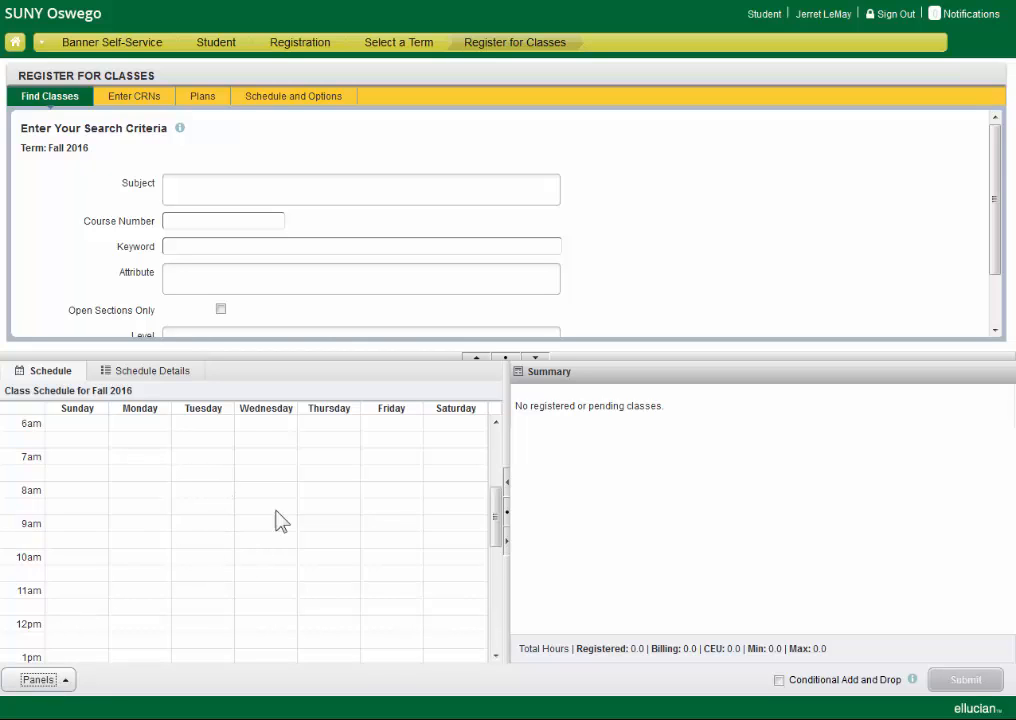
{"action": "mouse_move", "coordinate": [732, 460]}
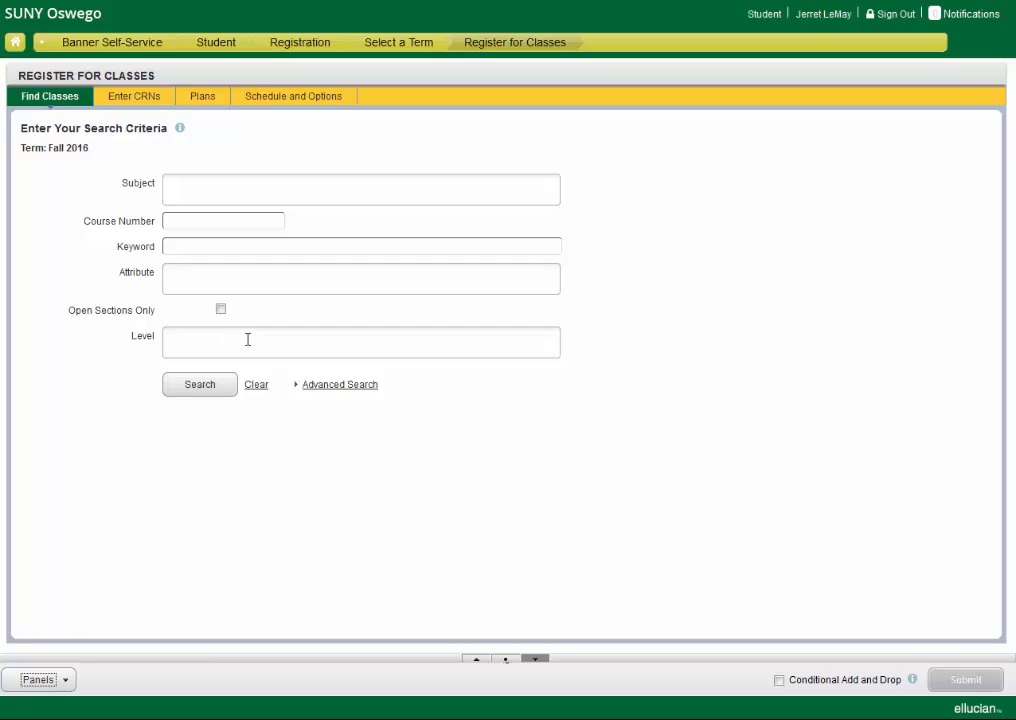
Add Art and Music as the subjects for the Fall 2016 class search
{"action": "left_click", "coordinate": [360, 188]}
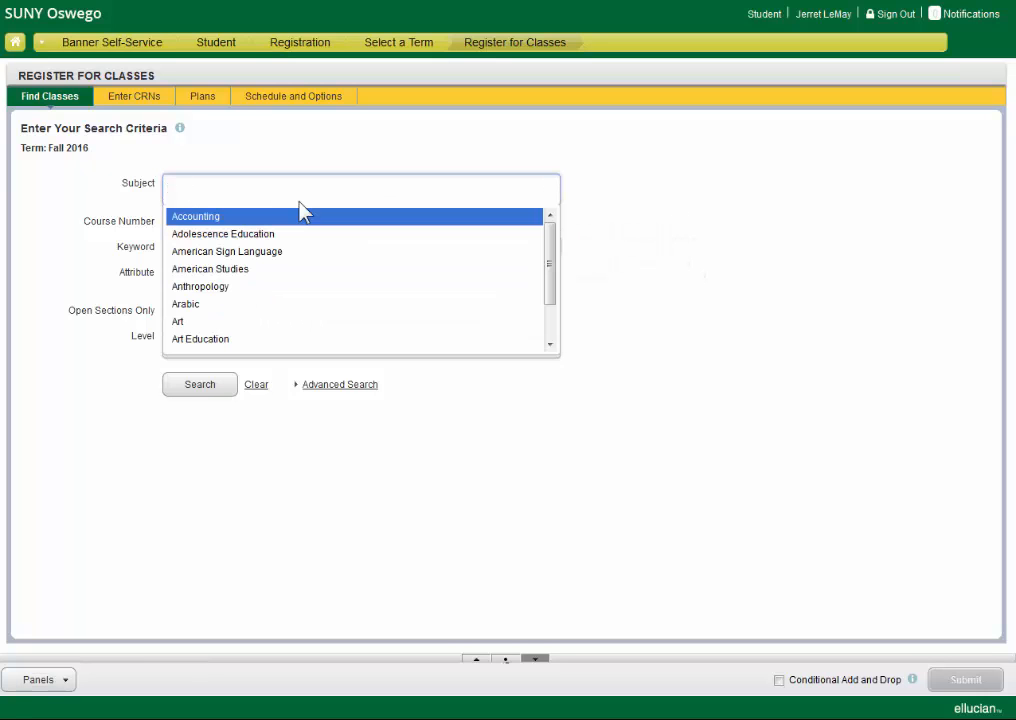
{"action": "type", "text": "art"}
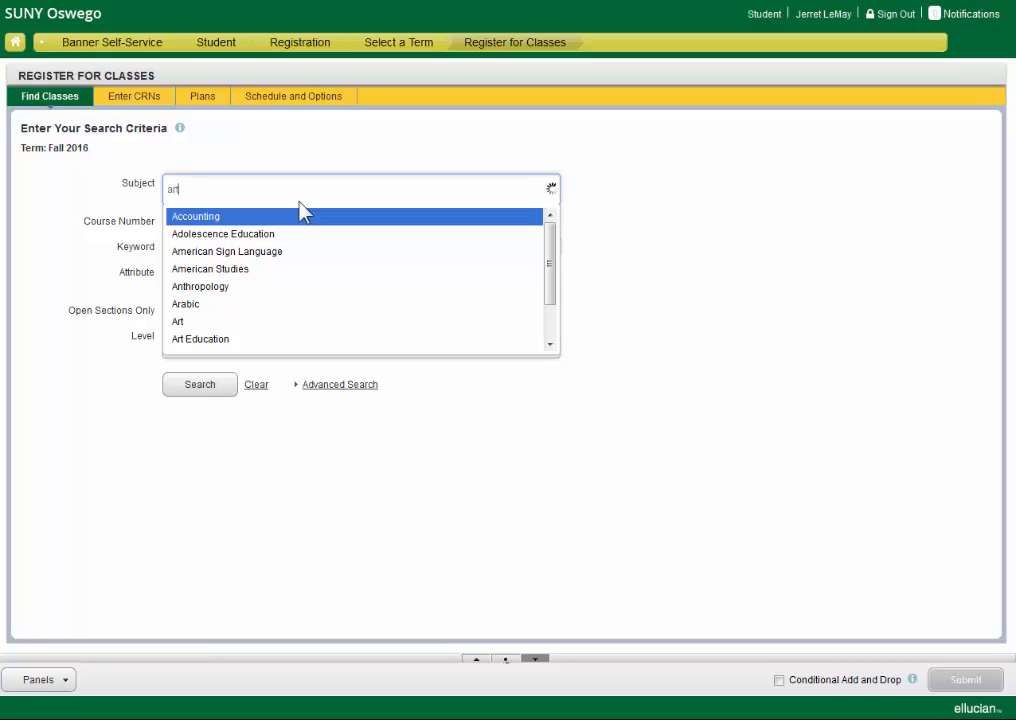
{"action": "type", "text": "art"}
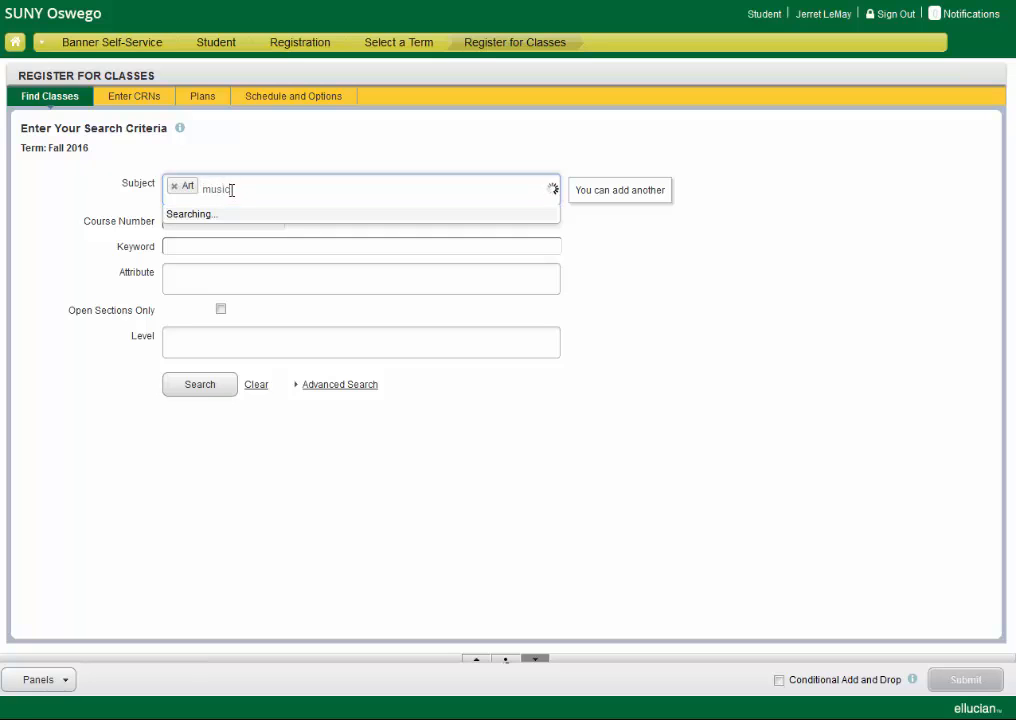
{"action": "left_click", "coordinate": [192, 212]}
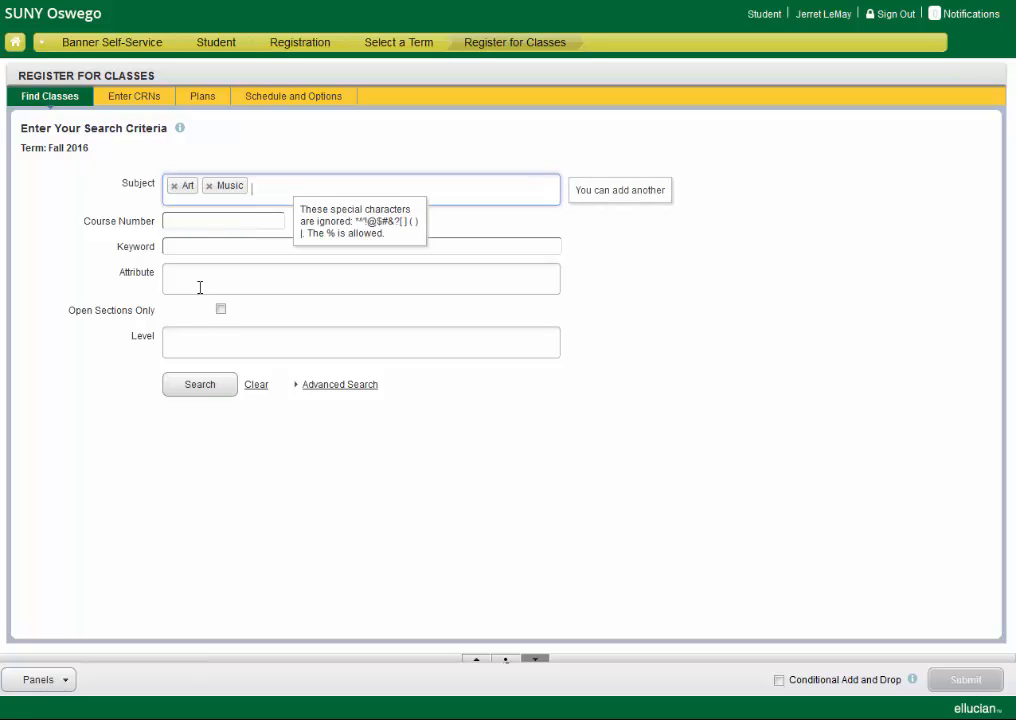
Run the search and sort the 334 matching classes by course number
{"action": "left_click", "coordinate": [200, 384]}
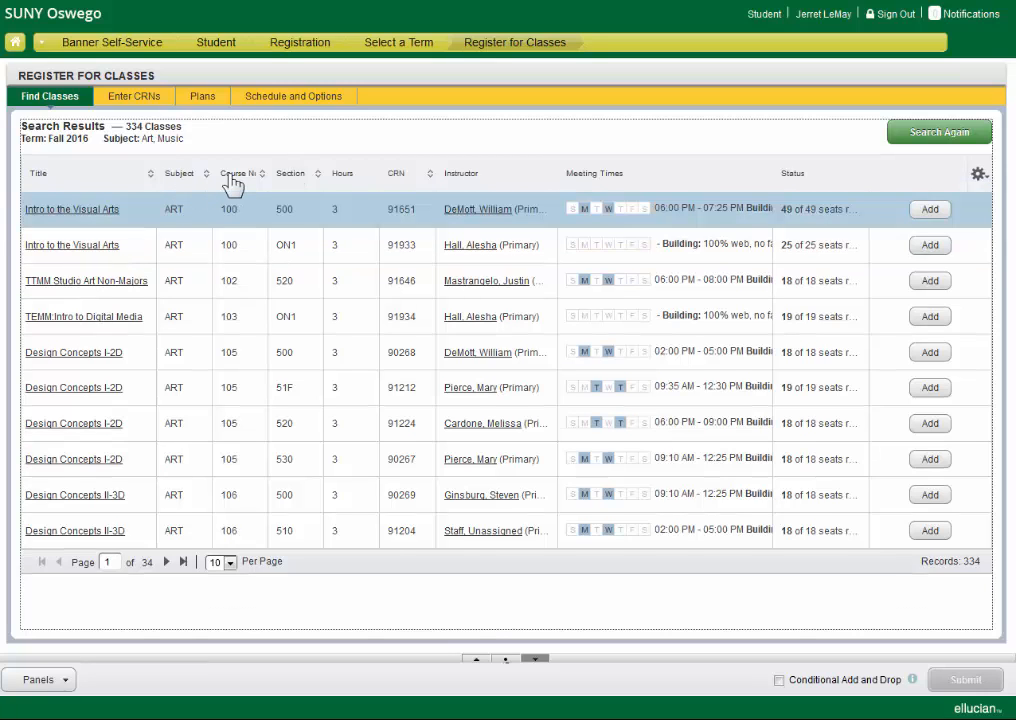
{"action": "left_click", "coordinate": [232, 172]}
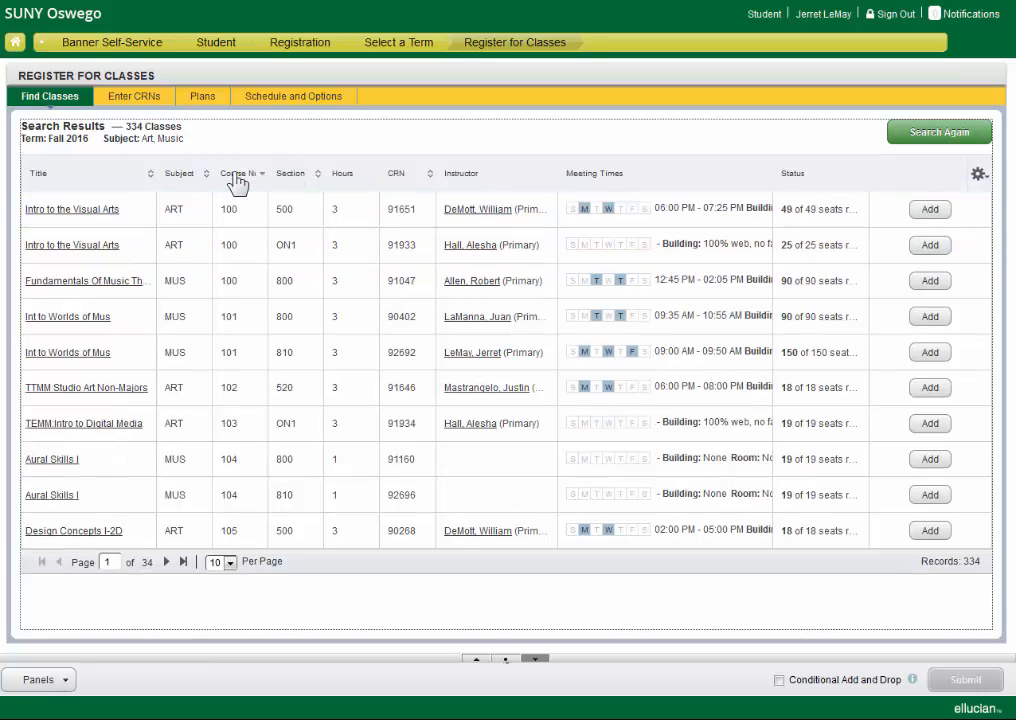
{"action": "mouse_move", "coordinate": [608, 210]}
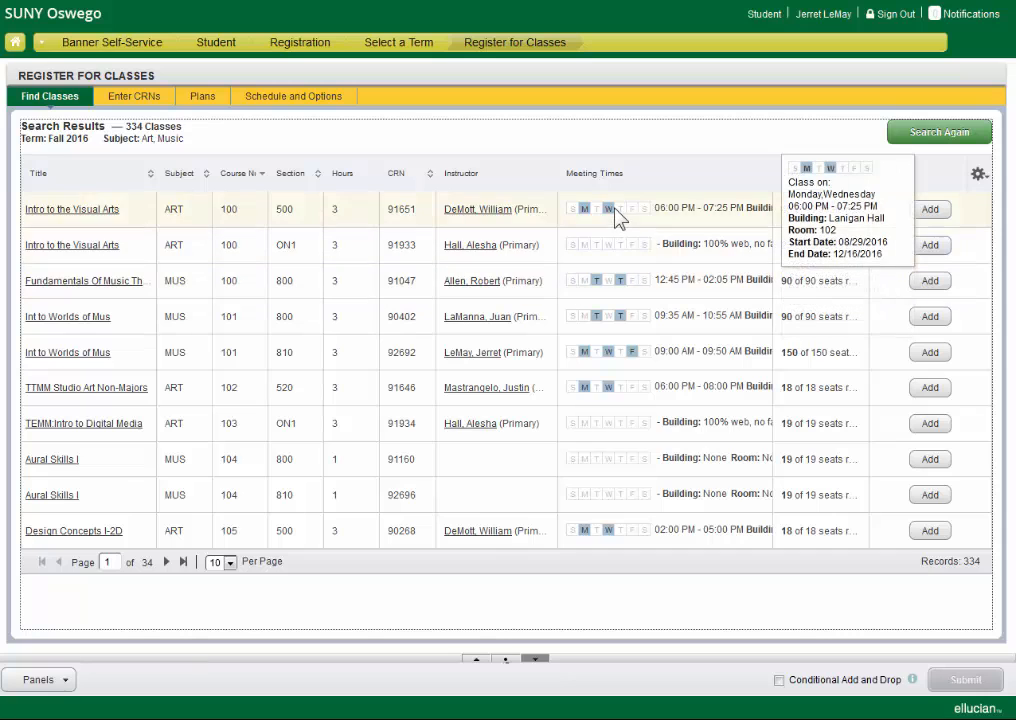
{"action": "mouse_move", "coordinate": [680, 332]}
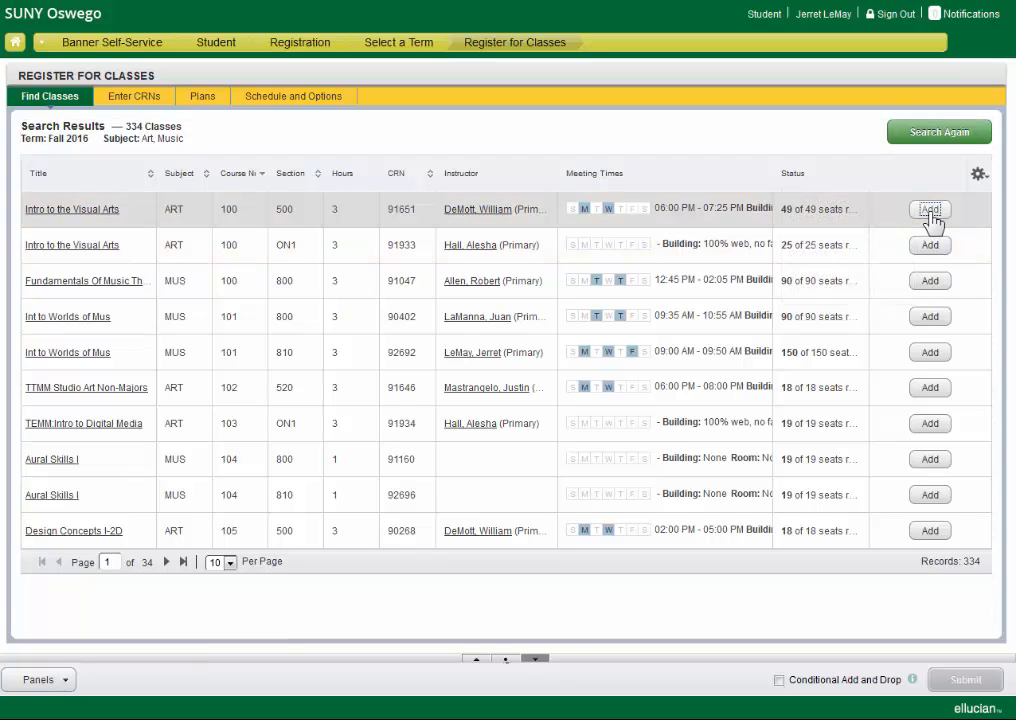
Add Intro to the Visual Arts (91651) and Fundamentals Of Music Theory (91047) and submit, totaling 6 hours
{"action": "left_click", "coordinate": [932, 208]}
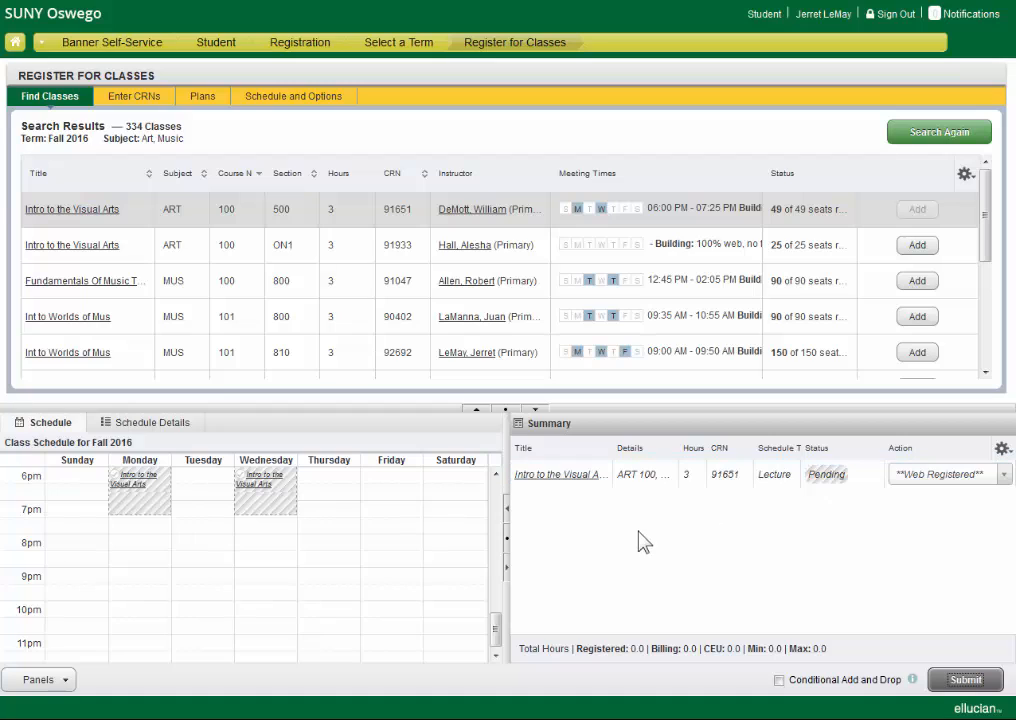
{"action": "mouse_move", "coordinate": [224, 522]}
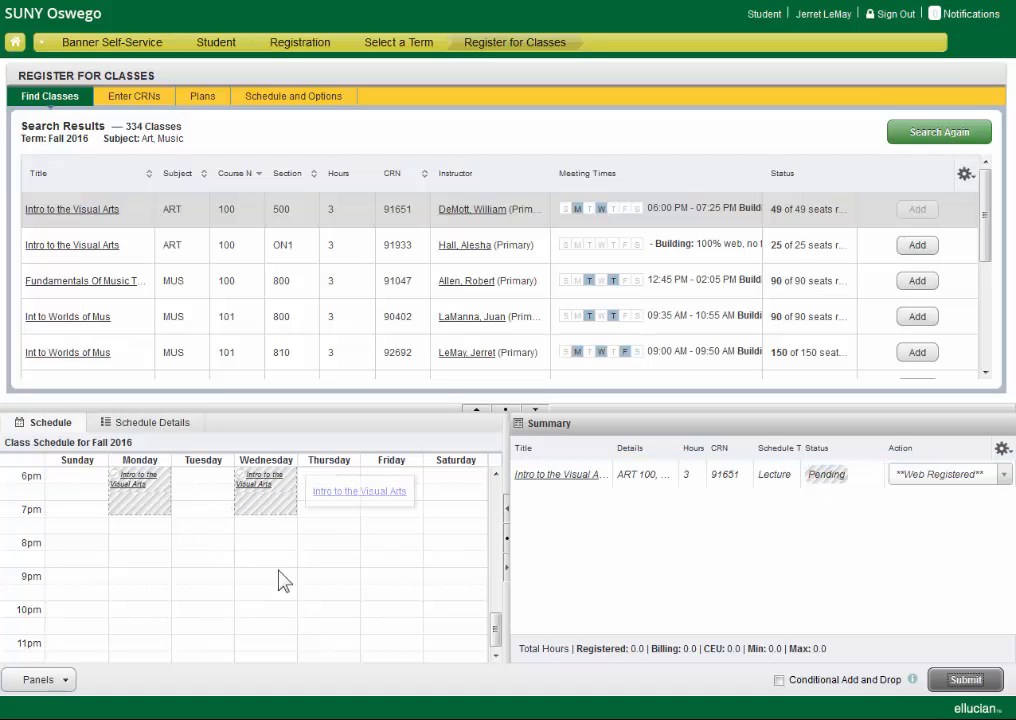
{"action": "mouse_move", "coordinate": [214, 492]}
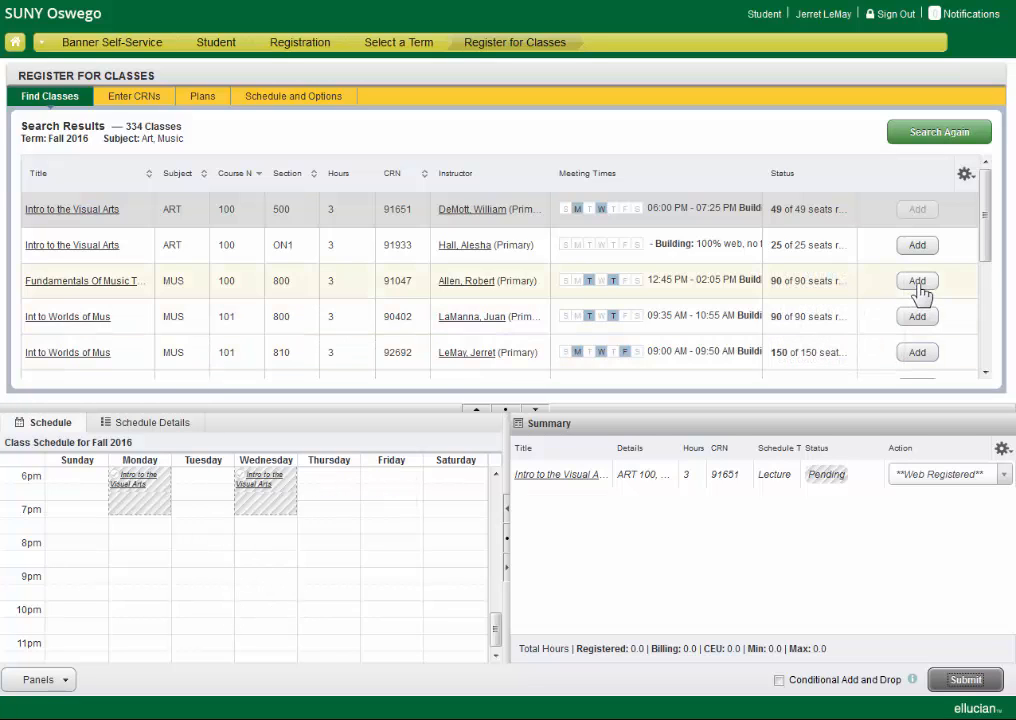
{"action": "left_click", "coordinate": [916, 280]}
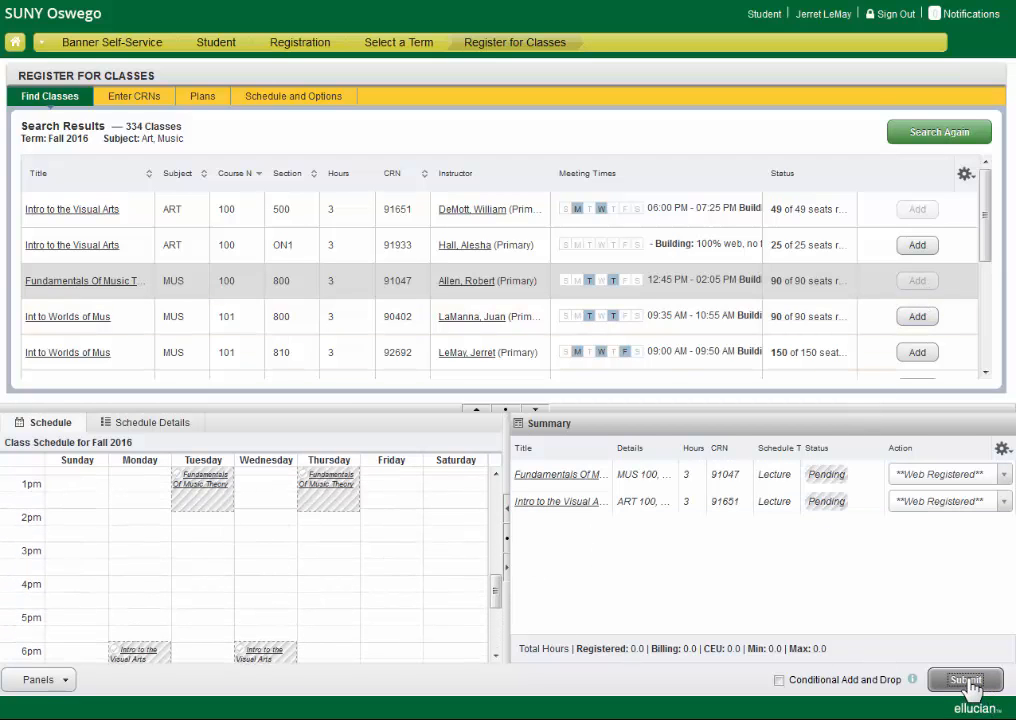
{"action": "left_click", "coordinate": [964, 678]}
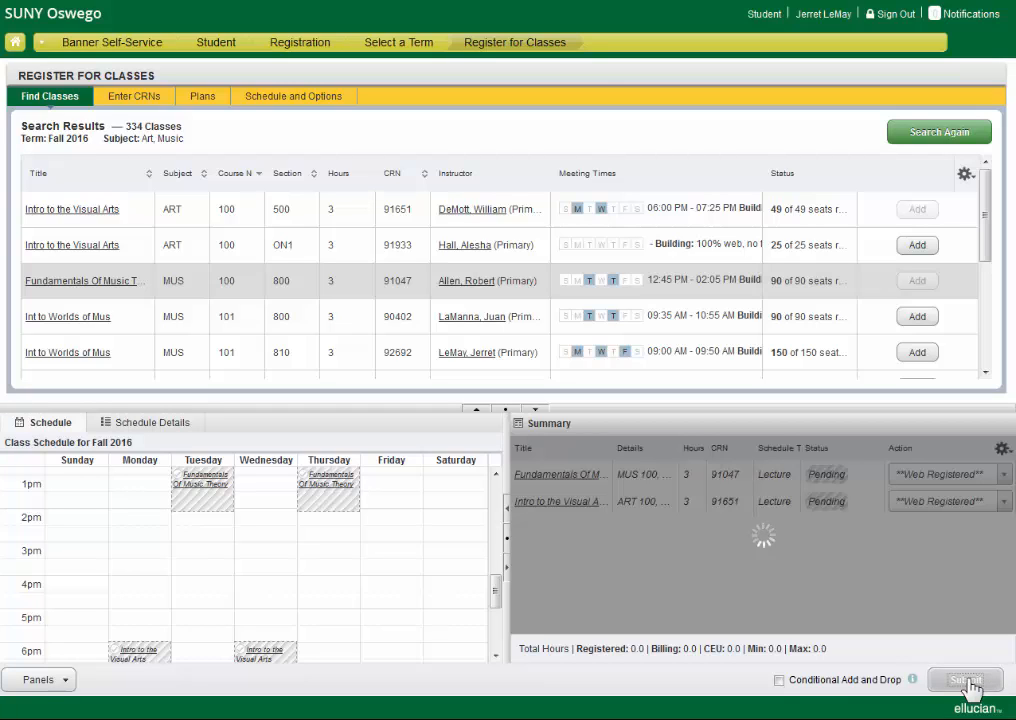
{"action": "left_click", "coordinate": [964, 704]}
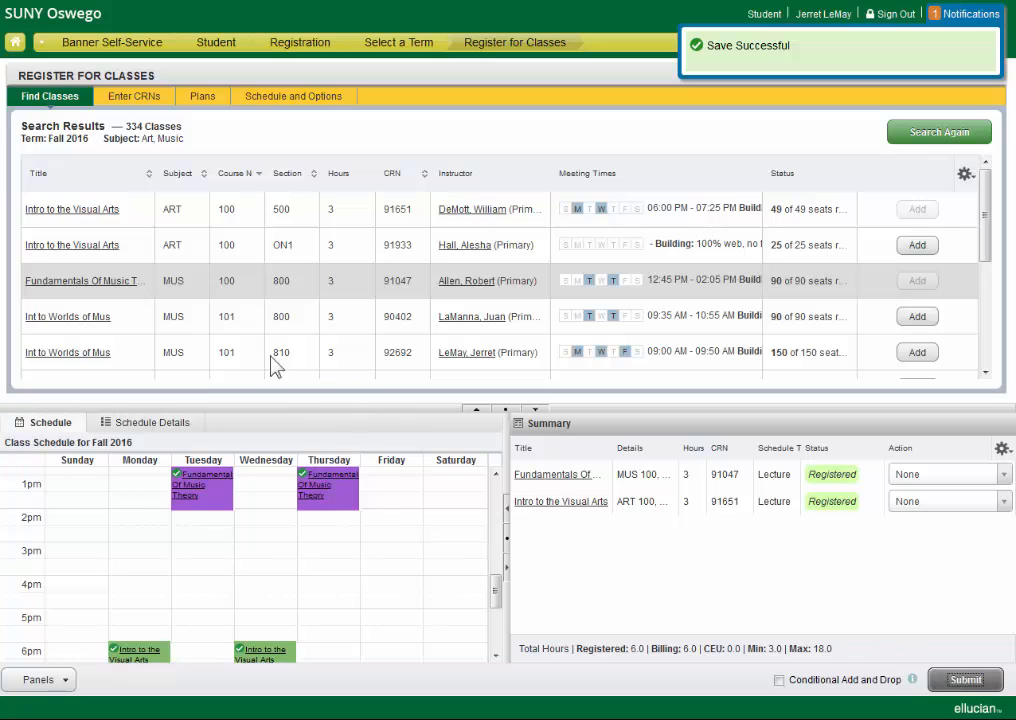
Switch through Enter CRNs to the Plans view showing the saved Plan A courses
{"action": "left_click", "coordinate": [136, 96]}
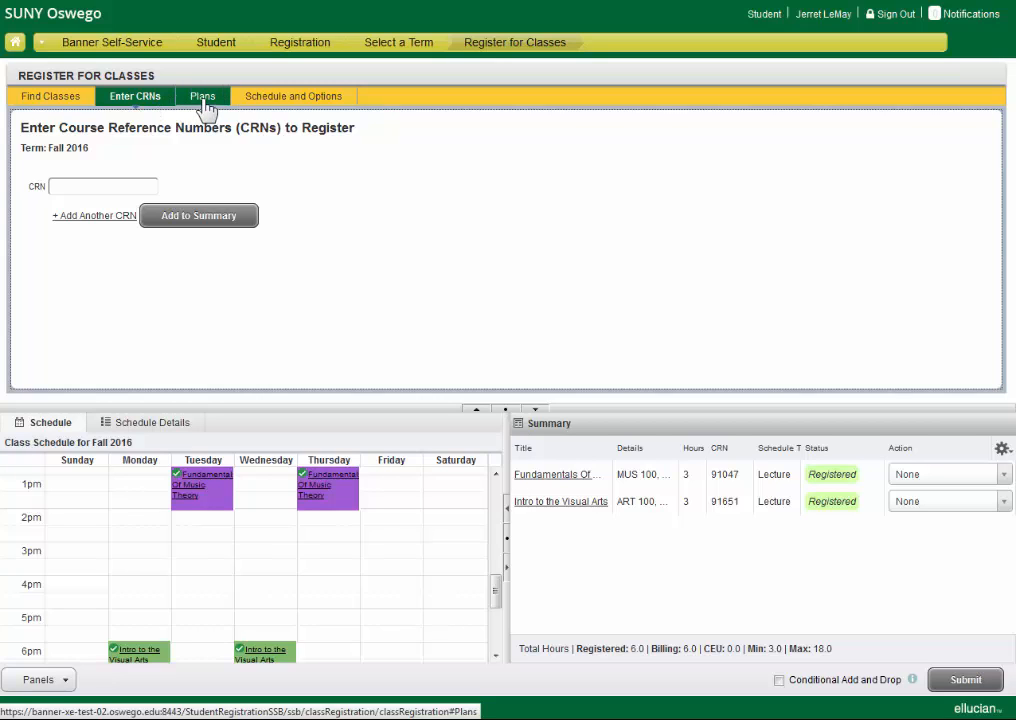
{"action": "left_click", "coordinate": [204, 96]}
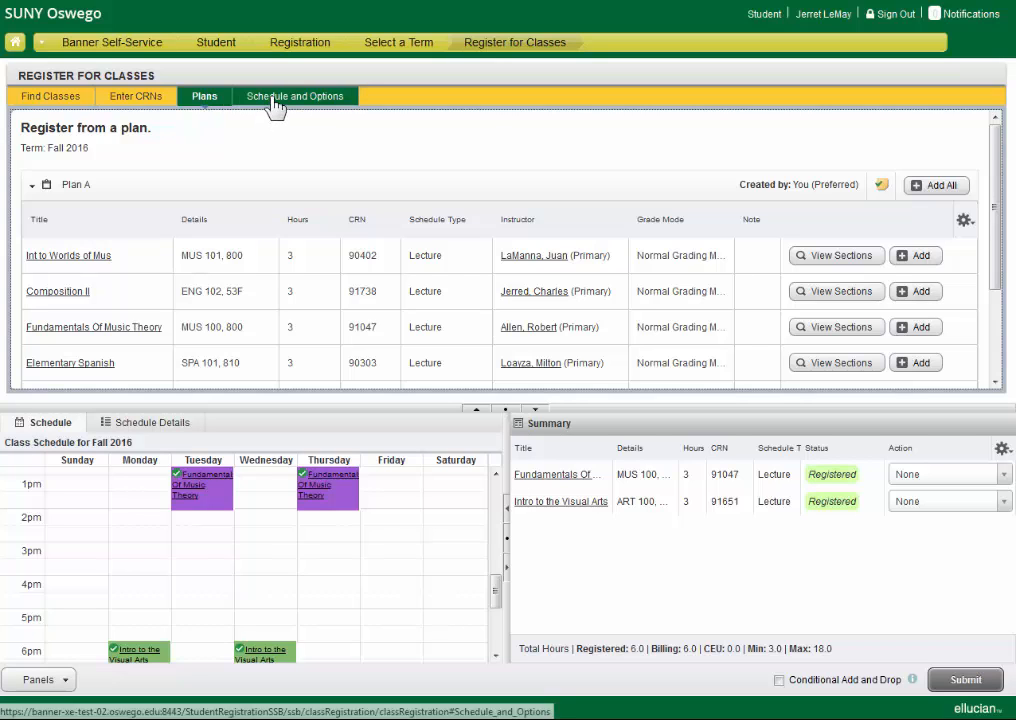
View the registered schedule and its detailed class listing with meeting times
{"action": "left_click", "coordinate": [294, 96]}
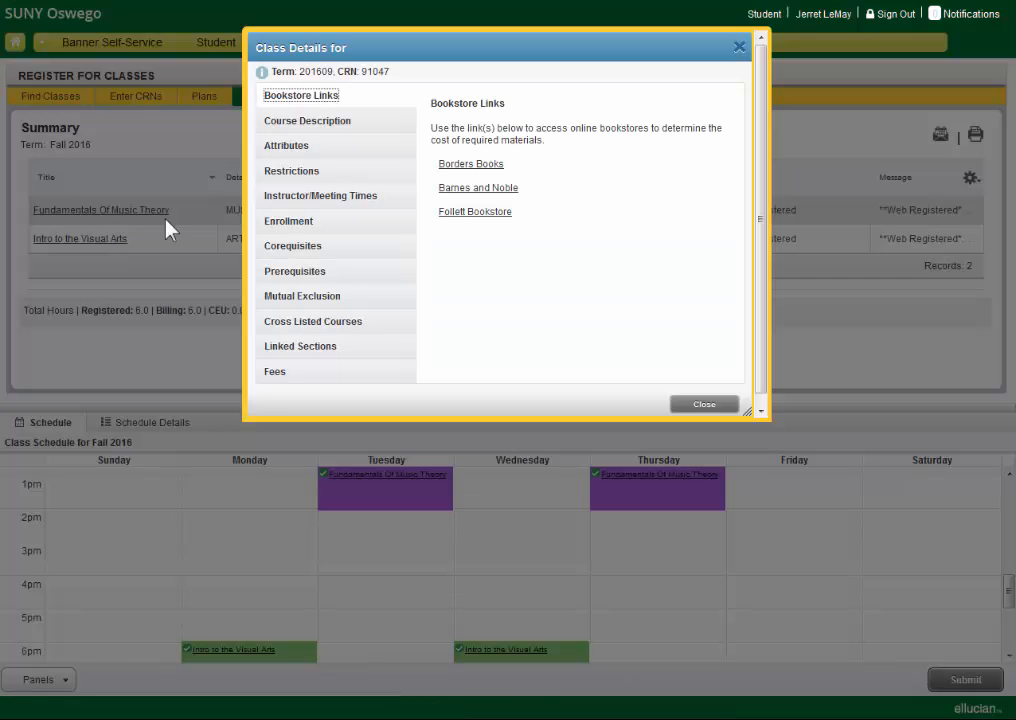
{"action": "mouse_move", "coordinate": [476, 216]}
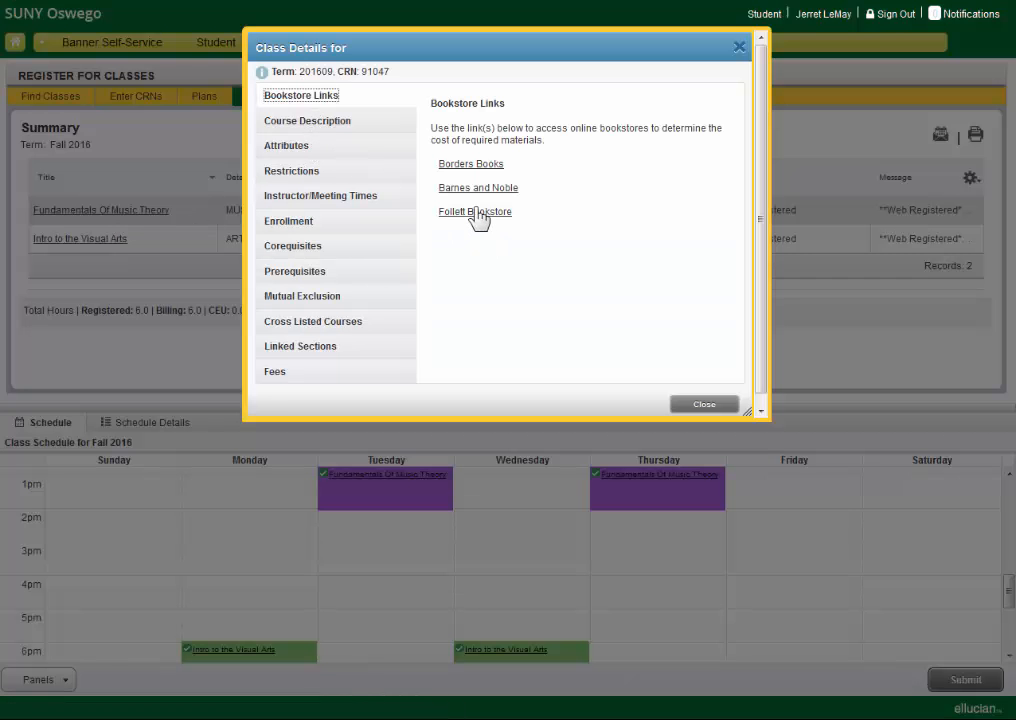
{"action": "mouse_move", "coordinate": [602, 344]}
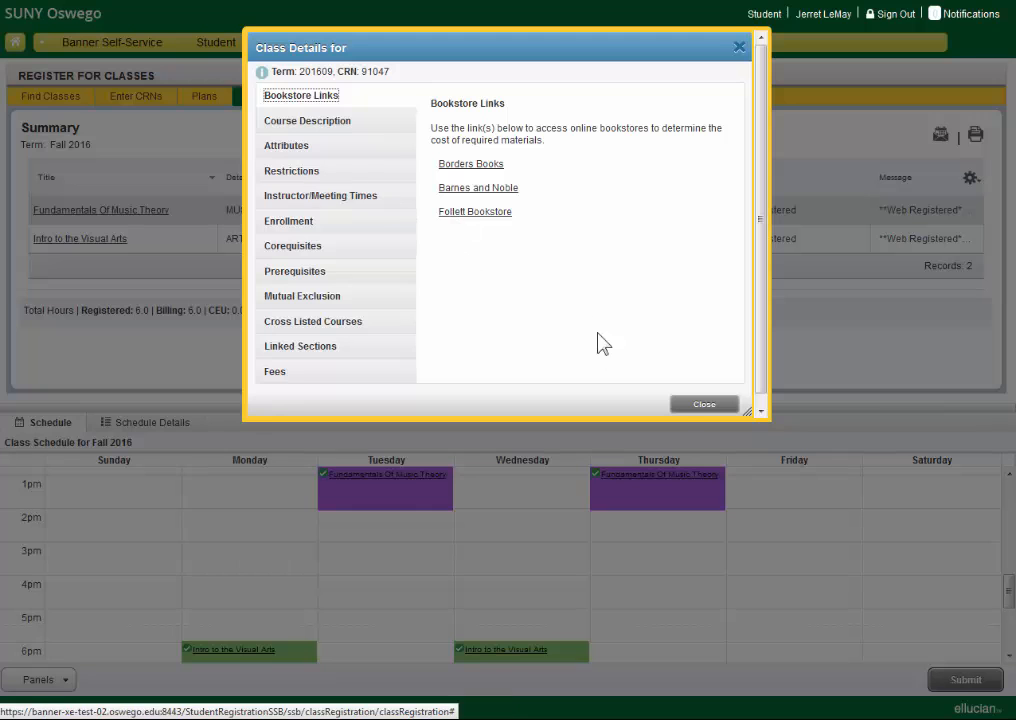
{"action": "left_click", "coordinate": [704, 404]}
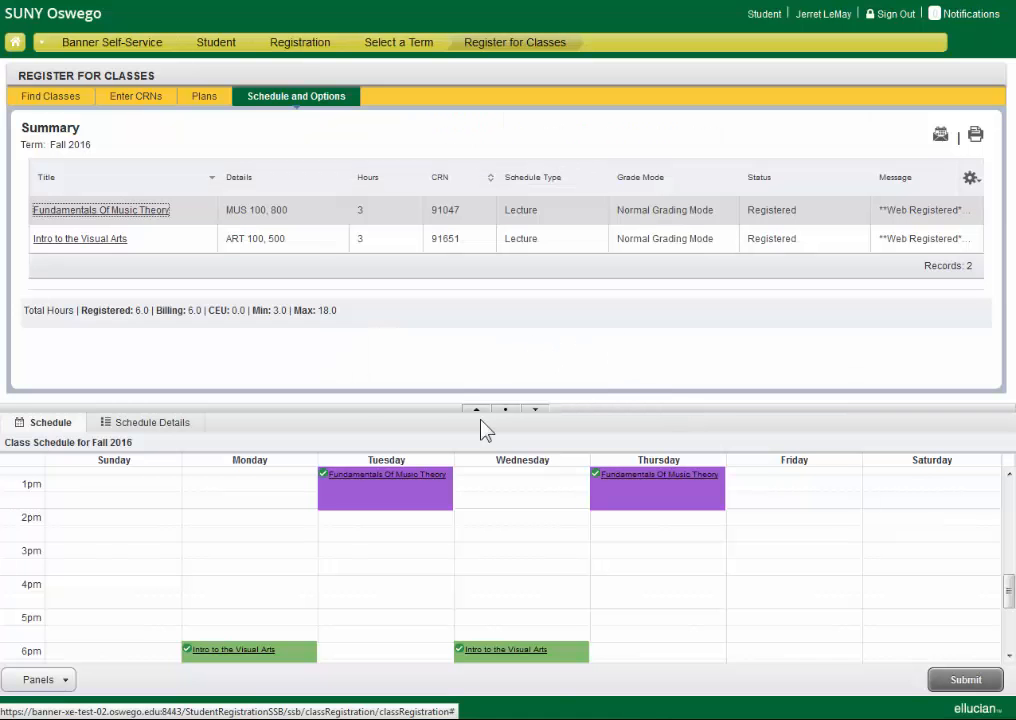
{"action": "left_click", "coordinate": [144, 422]}
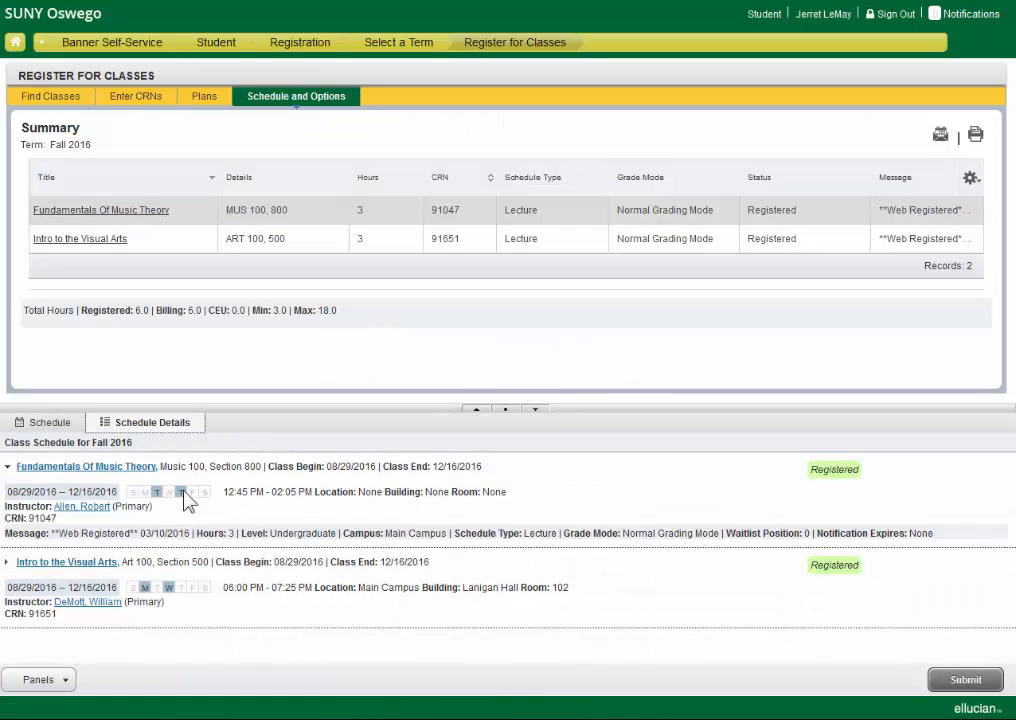
{"action": "mouse_move", "coordinate": [72, 516]}
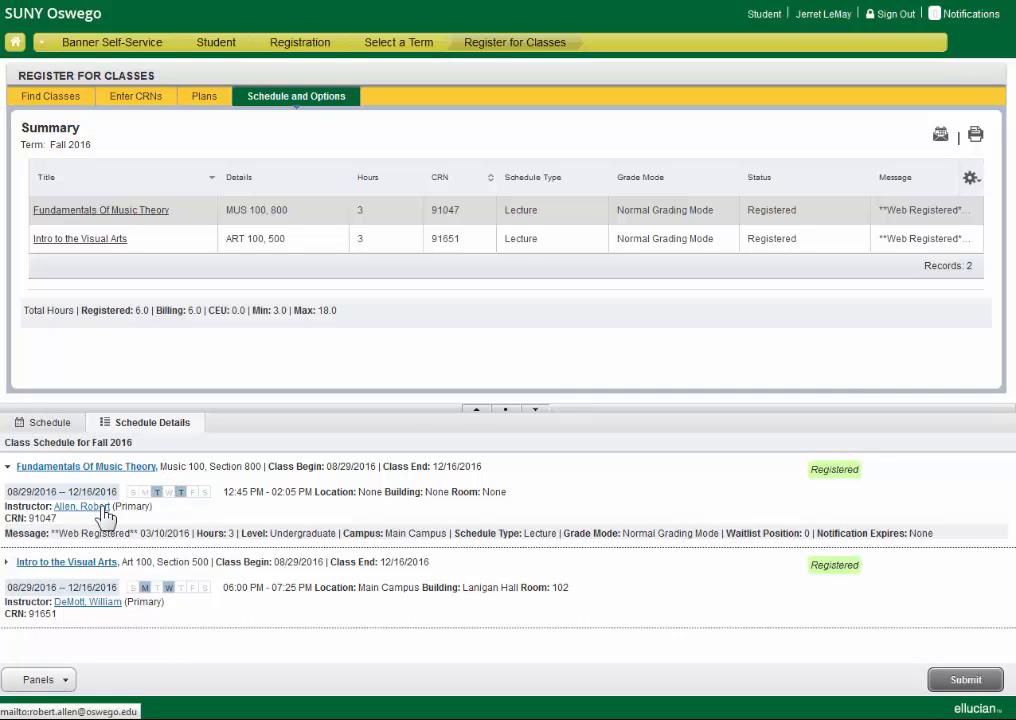
Review the music theory and art instructors' contact cards, then return to Registration options
{"action": "left_click", "coordinate": [80, 504]}
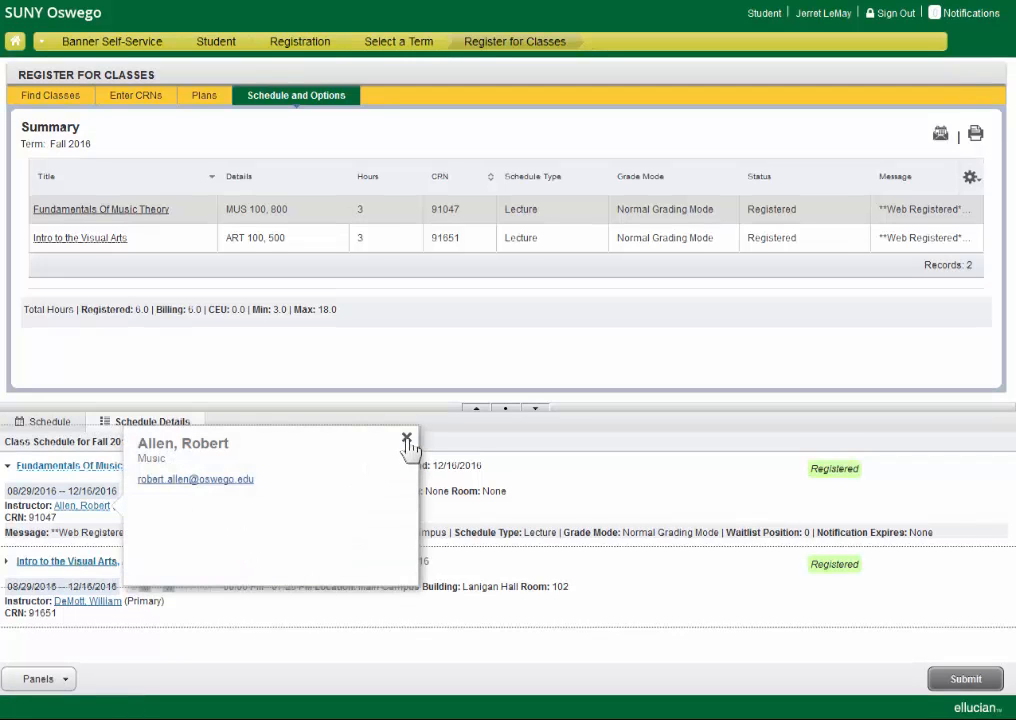
{"action": "left_click", "coordinate": [86, 600]}
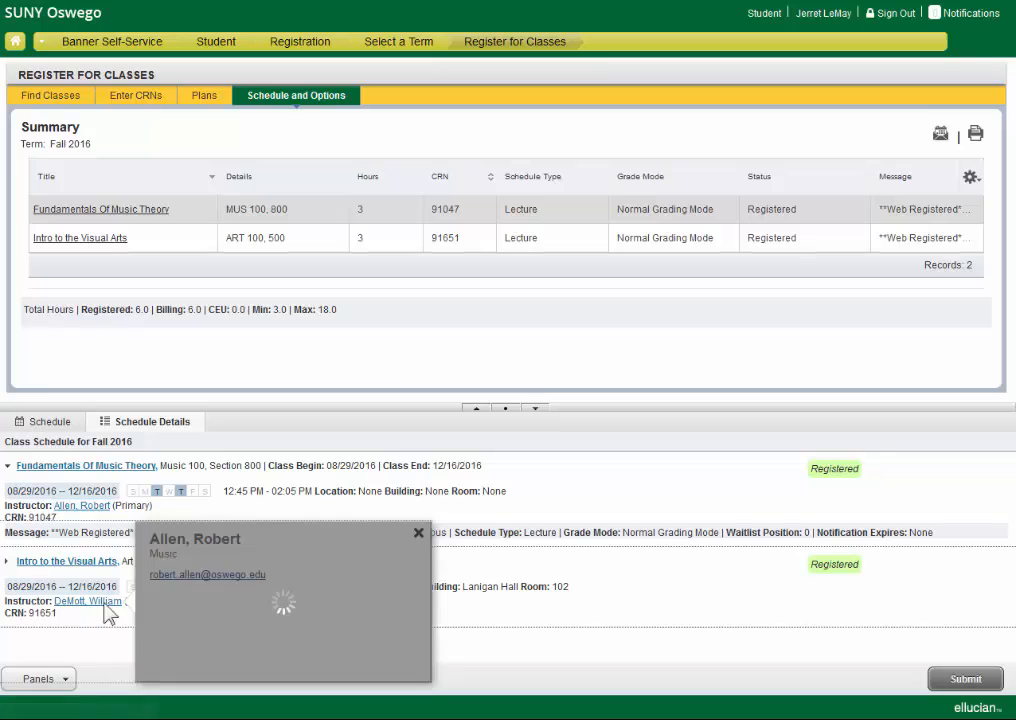
{"action": "left_click", "coordinate": [416, 532]}
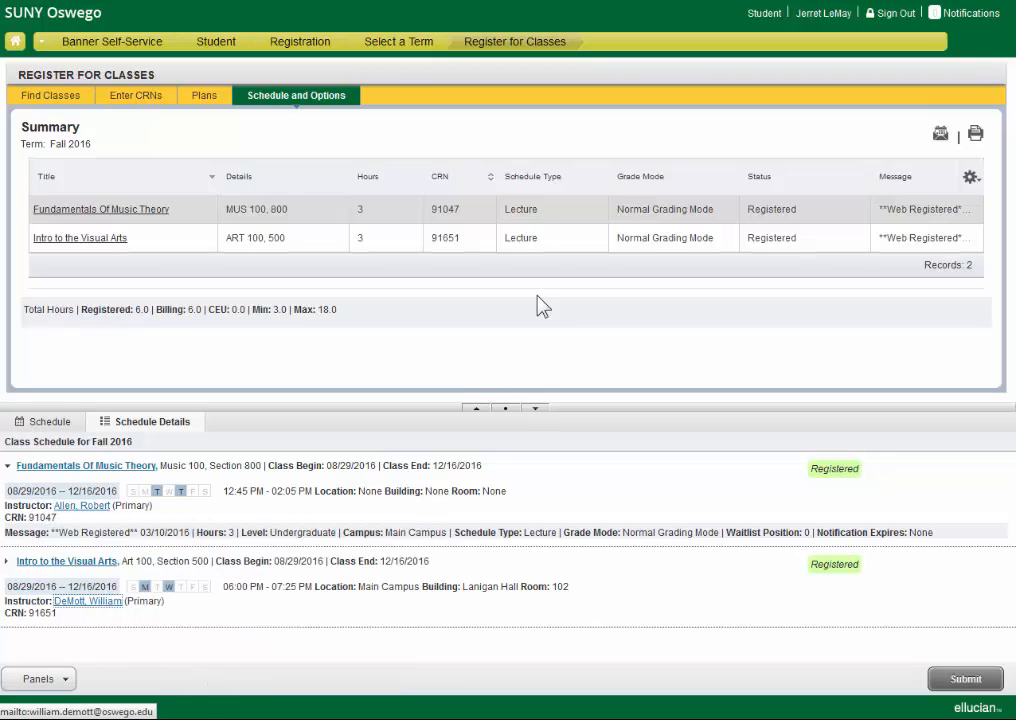
{"action": "left_click", "coordinate": [940, 132]}
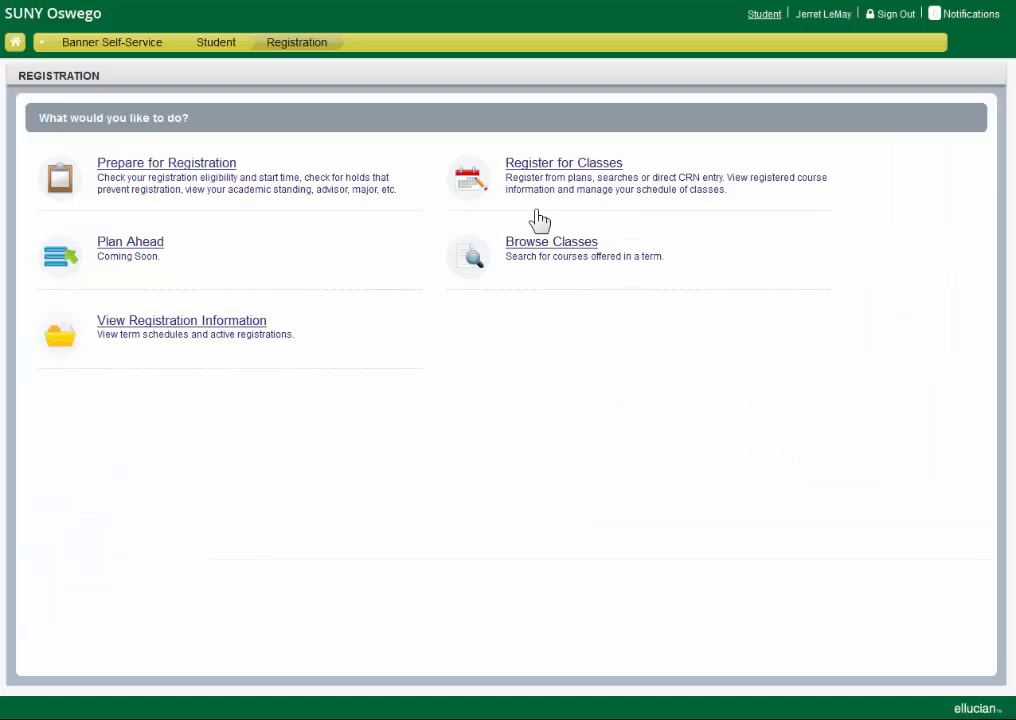
Re-enter Fall 2016 Register for Classes with the Alternate PIN
{"action": "left_click", "coordinate": [564, 162]}
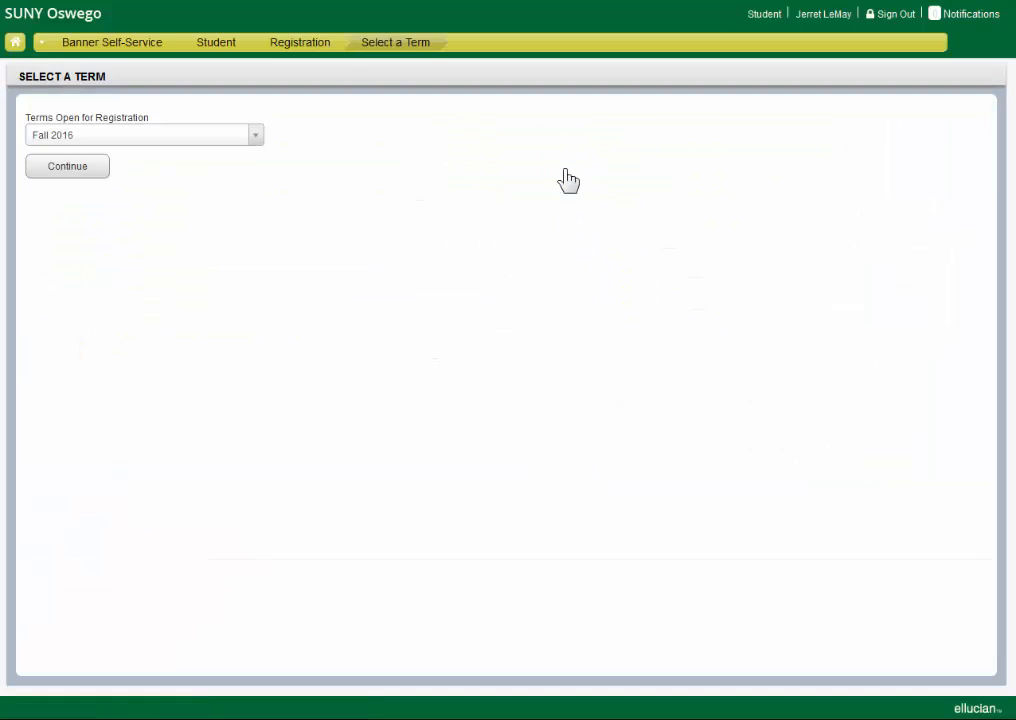
{"action": "left_click", "coordinate": [68, 166]}
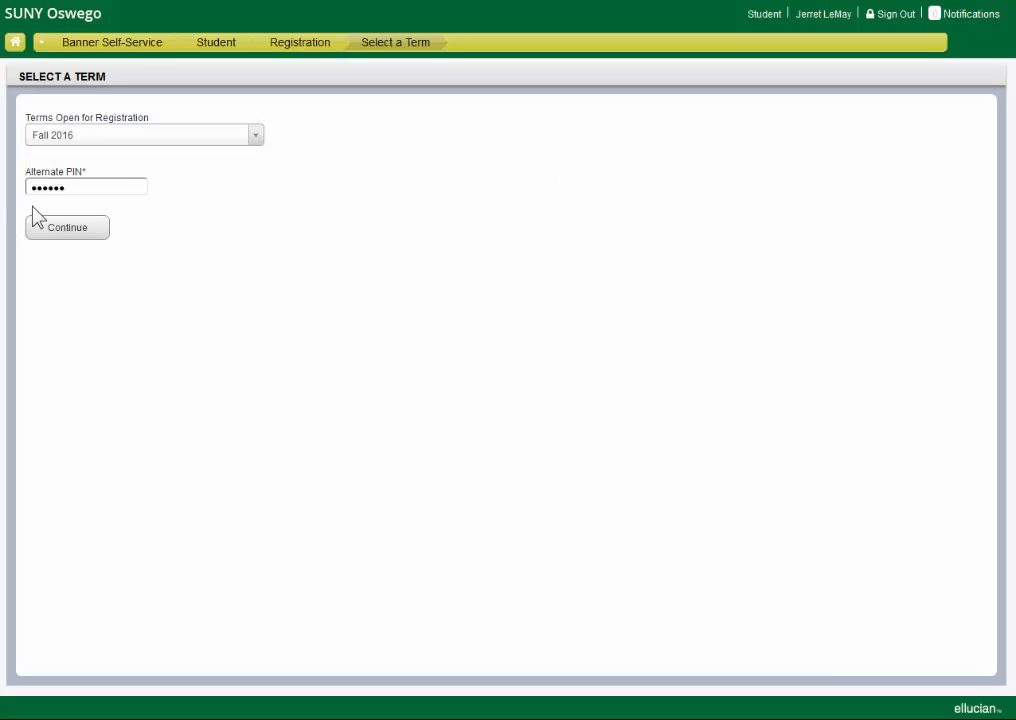
{"action": "left_click", "coordinate": [68, 228]}
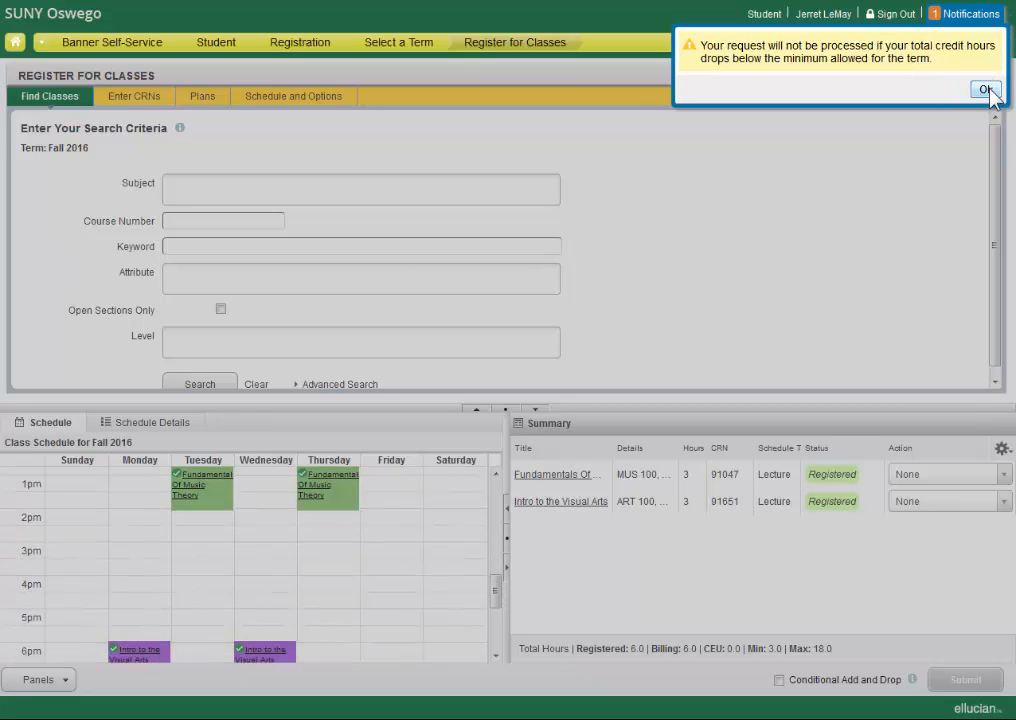
Dismiss the credit-hours warning, add the first MAT 102 section and mark Music Theory to Drop via Web
{"action": "left_click", "coordinate": [960, 88]}
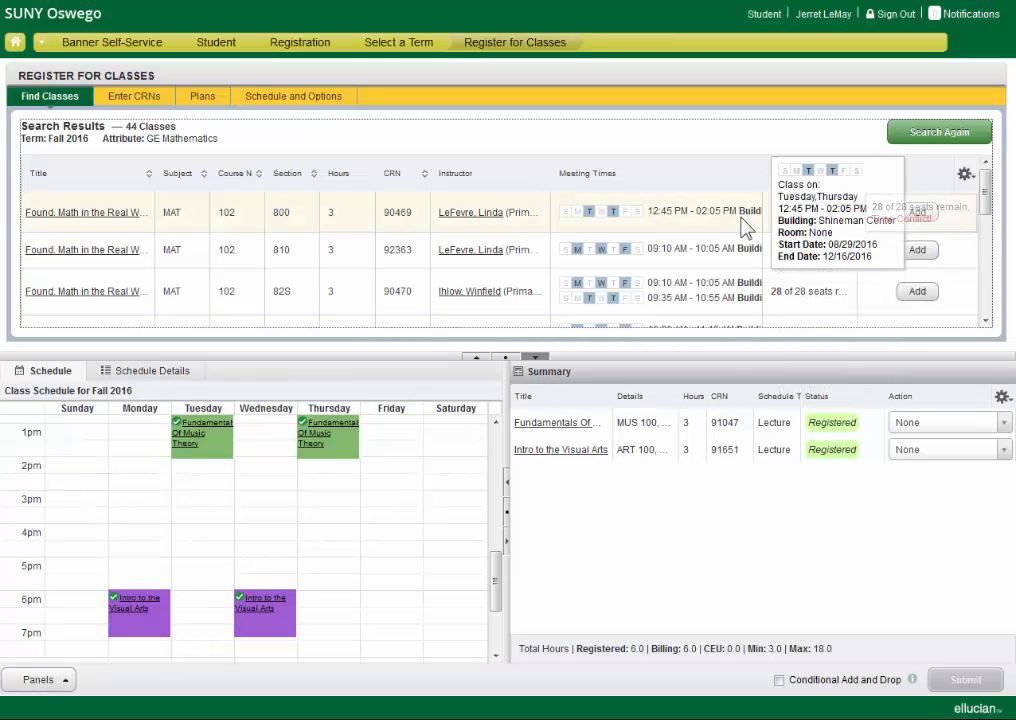
{"action": "mouse_move", "coordinate": [276, 228]}
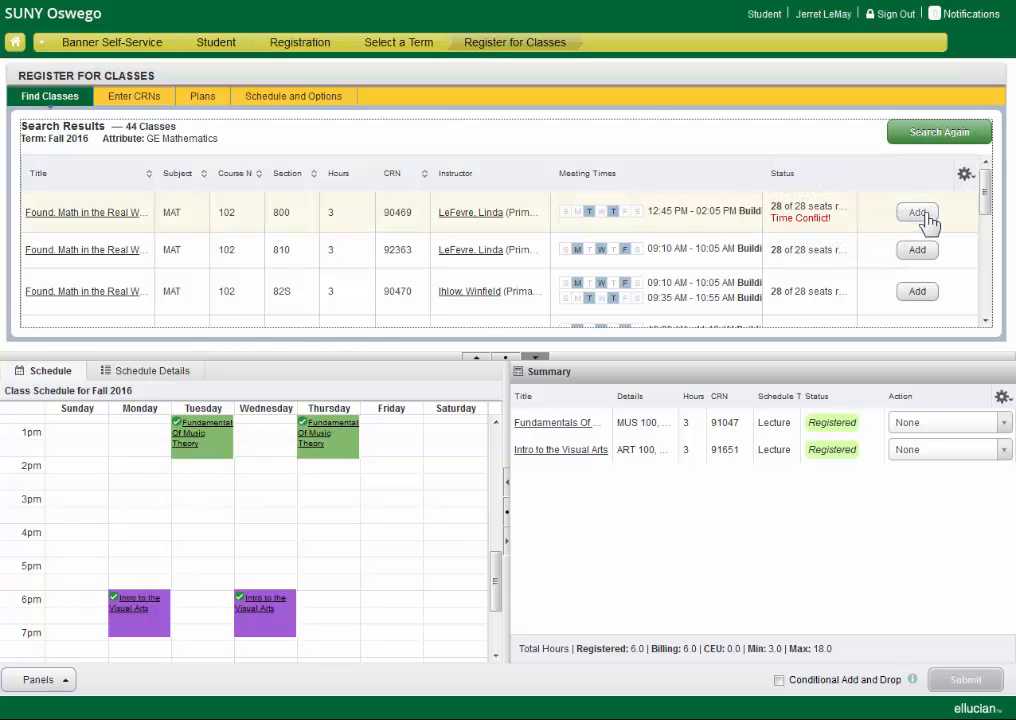
{"action": "left_click", "coordinate": [916, 212]}
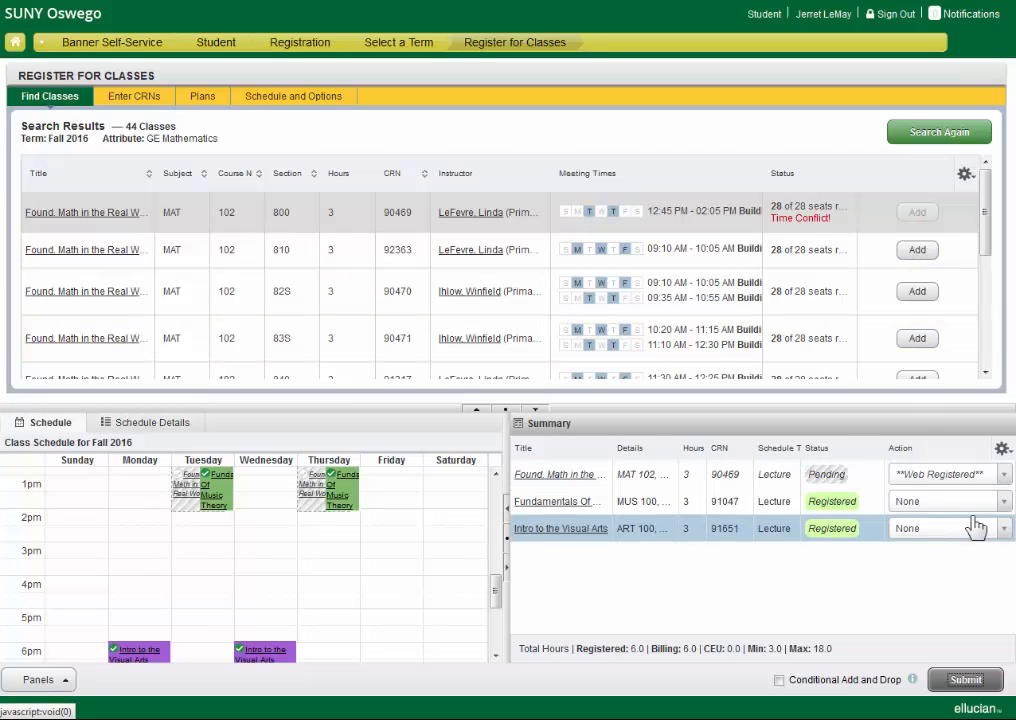
{"action": "left_click", "coordinate": [948, 528]}
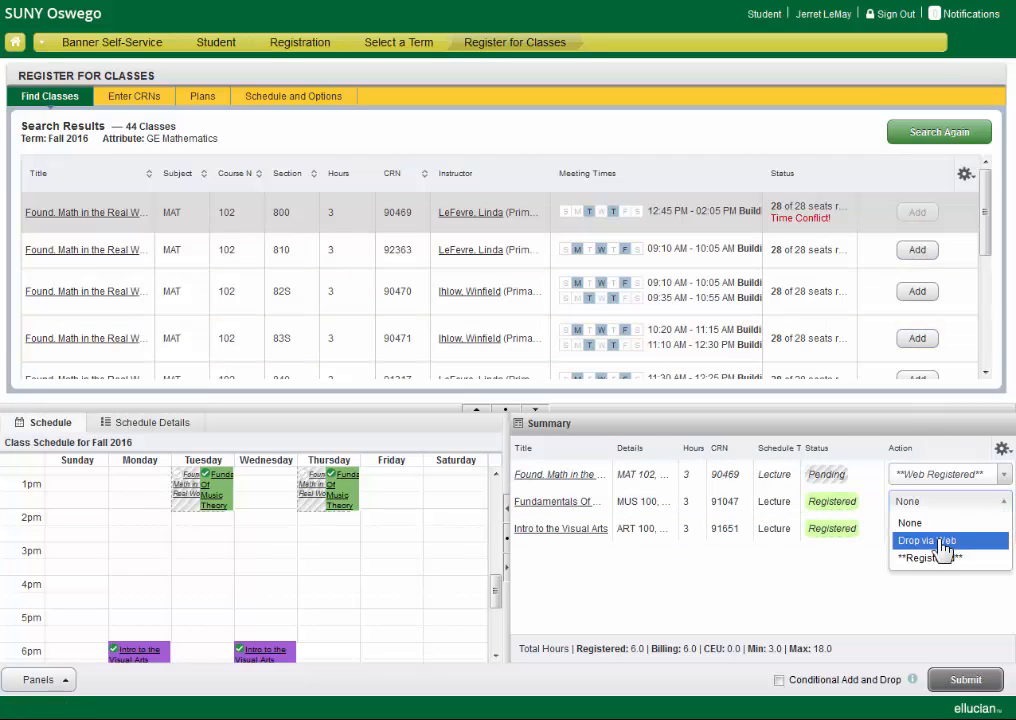
{"action": "left_click", "coordinate": [930, 540]}
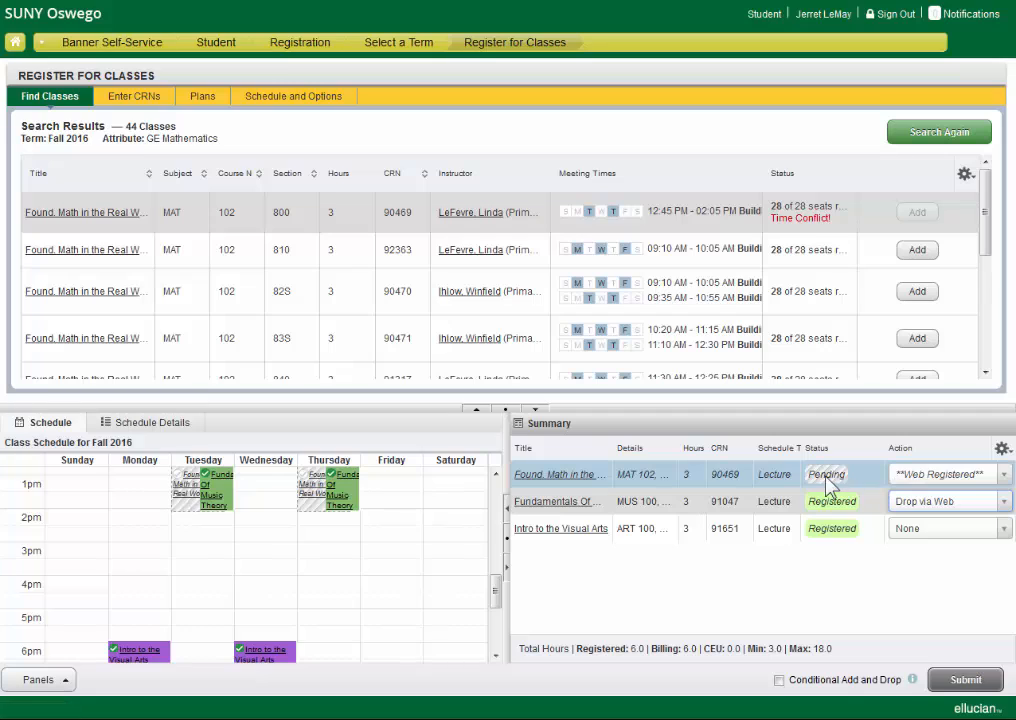
Submit as a Conditional Add and Drop, registering MAT 102 (90469), then Search Again
{"action": "left_click", "coordinate": [778, 680]}
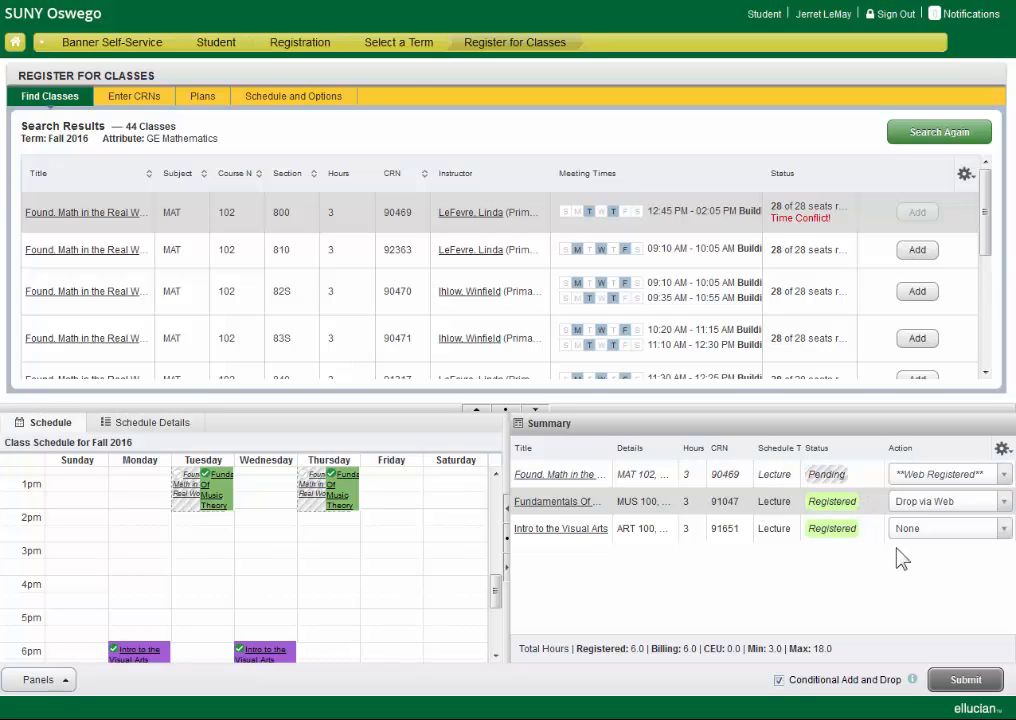
{"action": "left_click", "coordinate": [976, 680]}
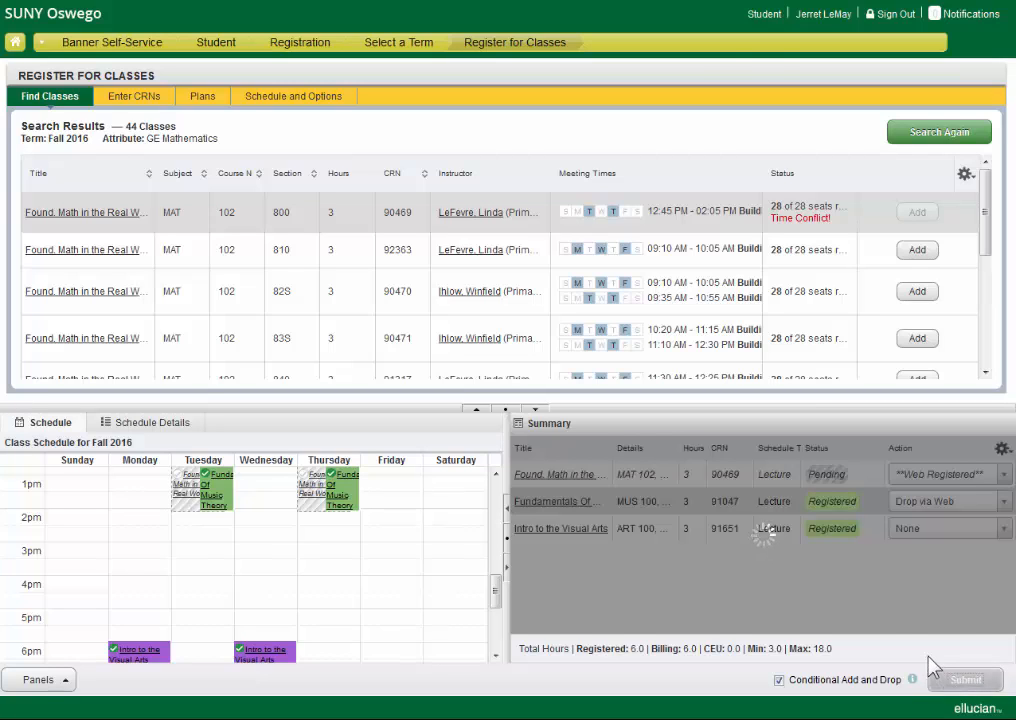
{"action": "left_click", "coordinate": [964, 680]}
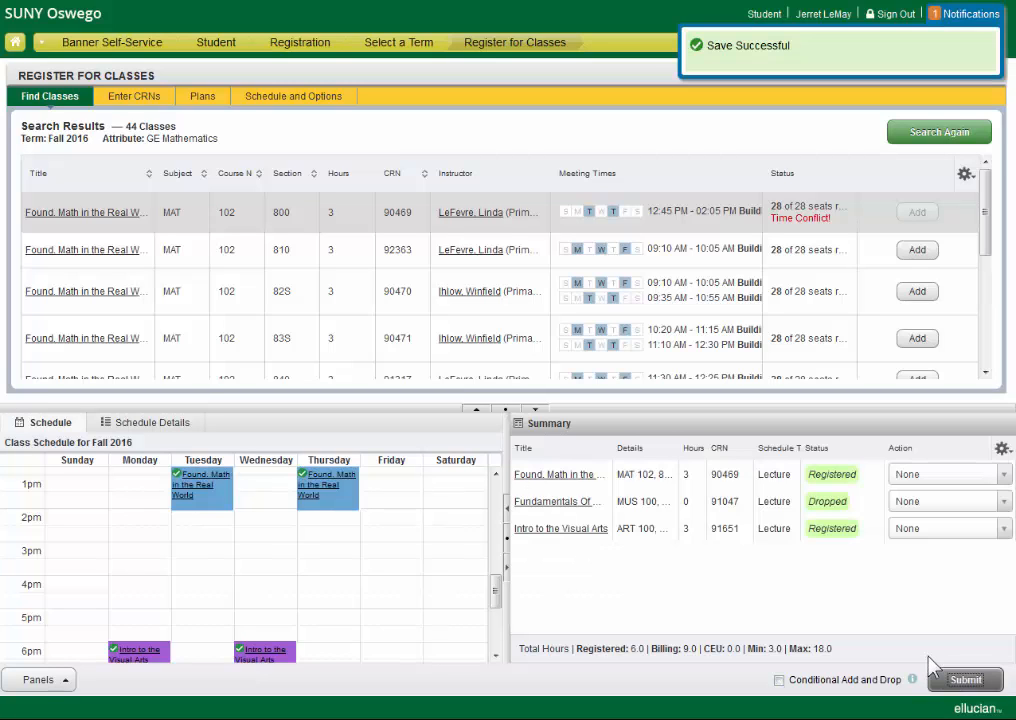
{"action": "left_click", "coordinate": [938, 132]}
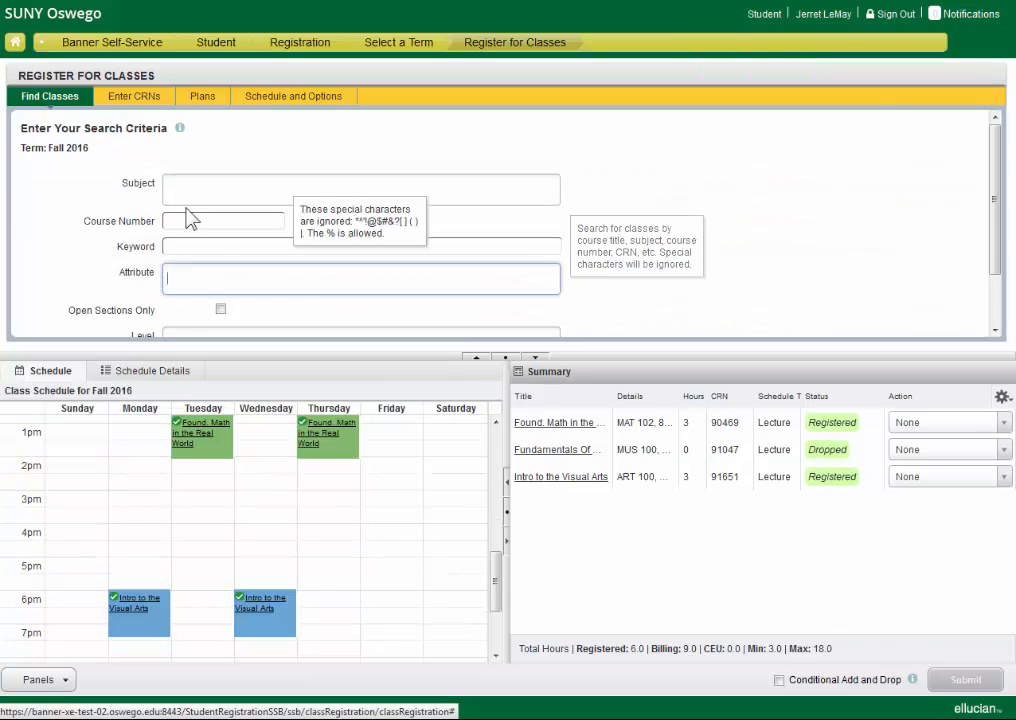
Search Fall 2016 classes with subject Biology, returning 75 results including General Biology and labs
{"action": "left_click", "coordinate": [360, 188]}
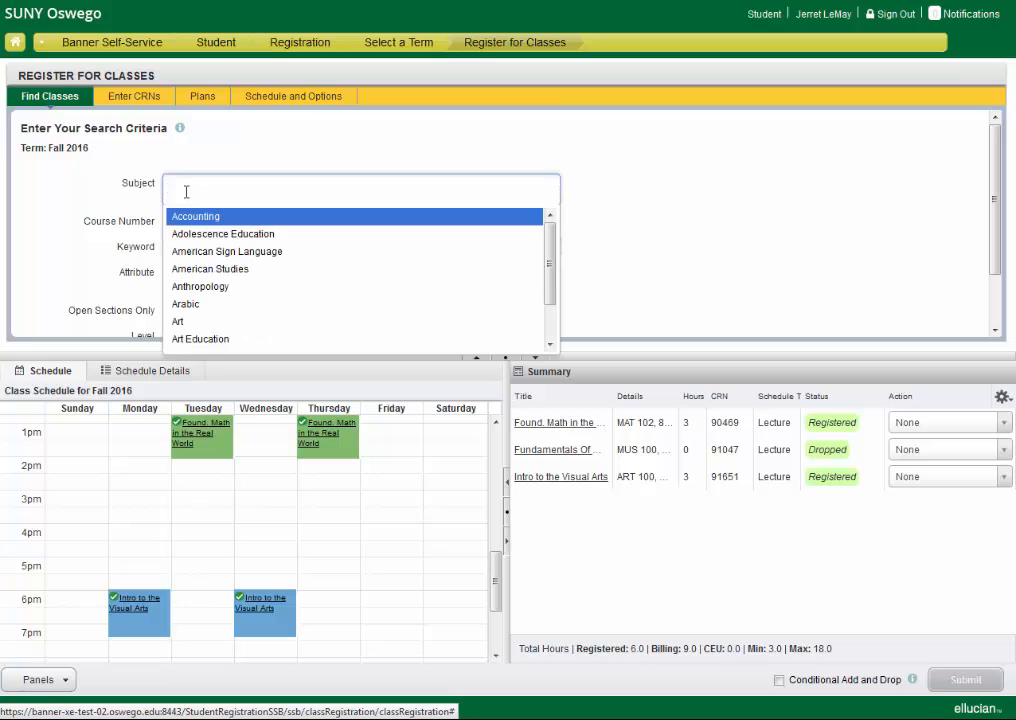
{"action": "type", "text": "bio"}
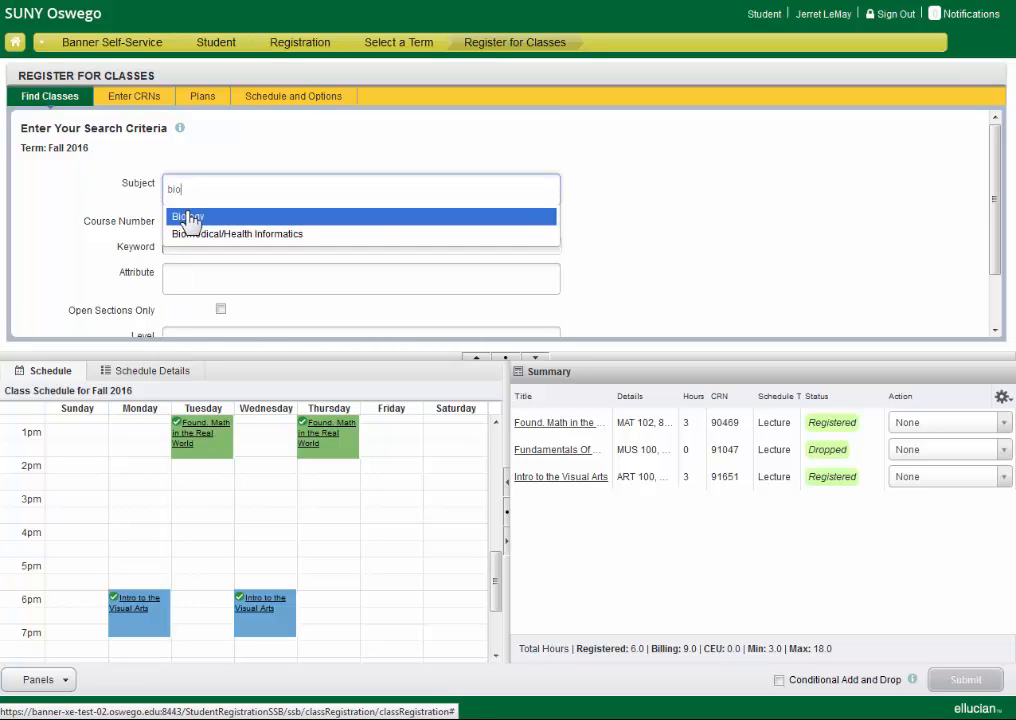
{"action": "left_click", "coordinate": [186, 216]}
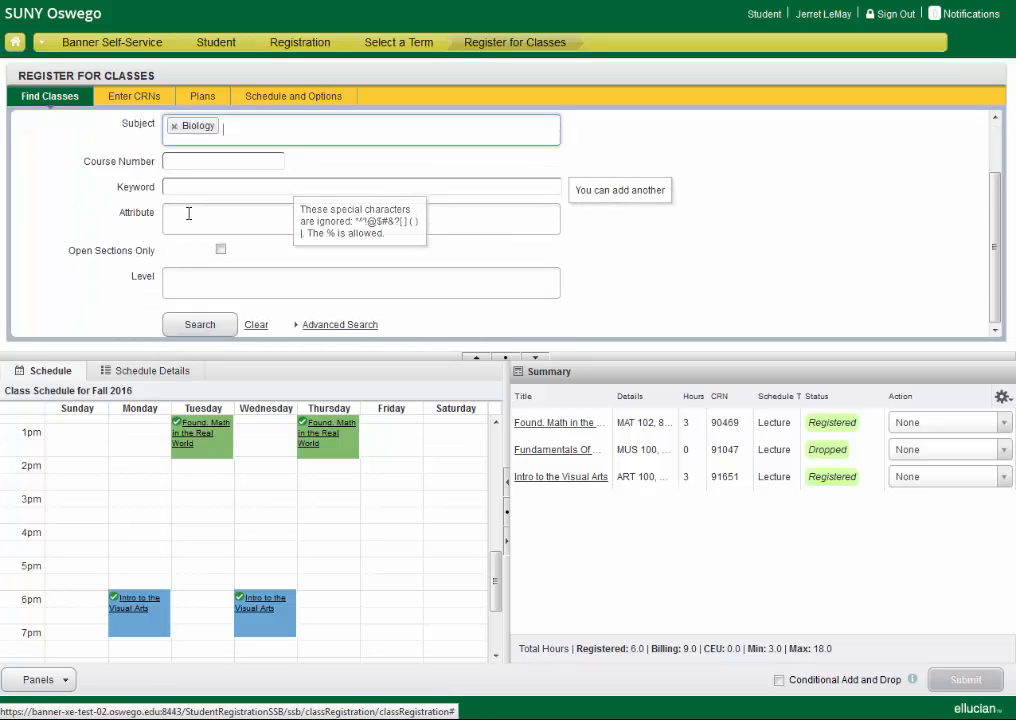
{"action": "left_click", "coordinate": [200, 324]}
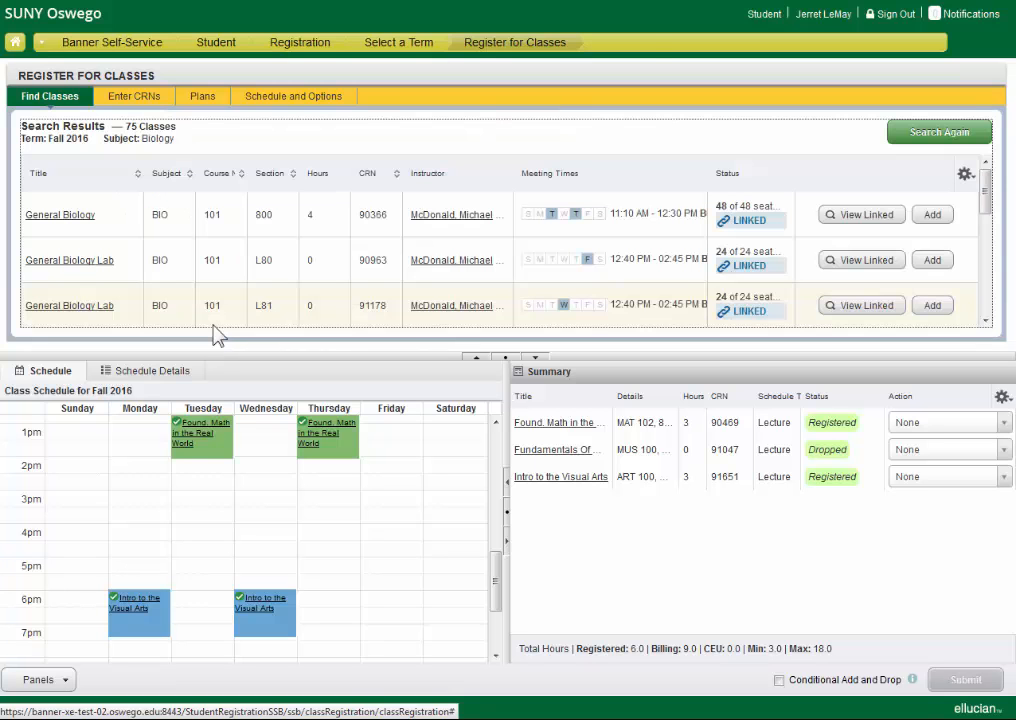
{"action": "mouse_move", "coordinate": [848, 220]}
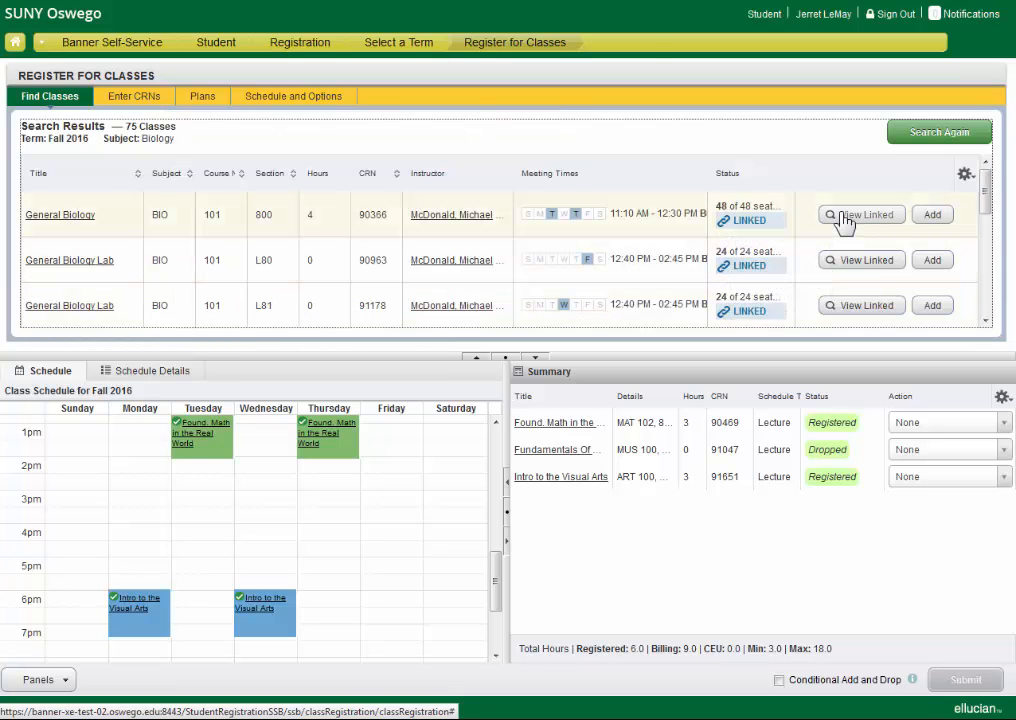
Add General Biology (CRN 90366) with its linked lab (CRN 91178) and submit, reaching 10 hours
{"action": "left_click", "coordinate": [860, 214]}
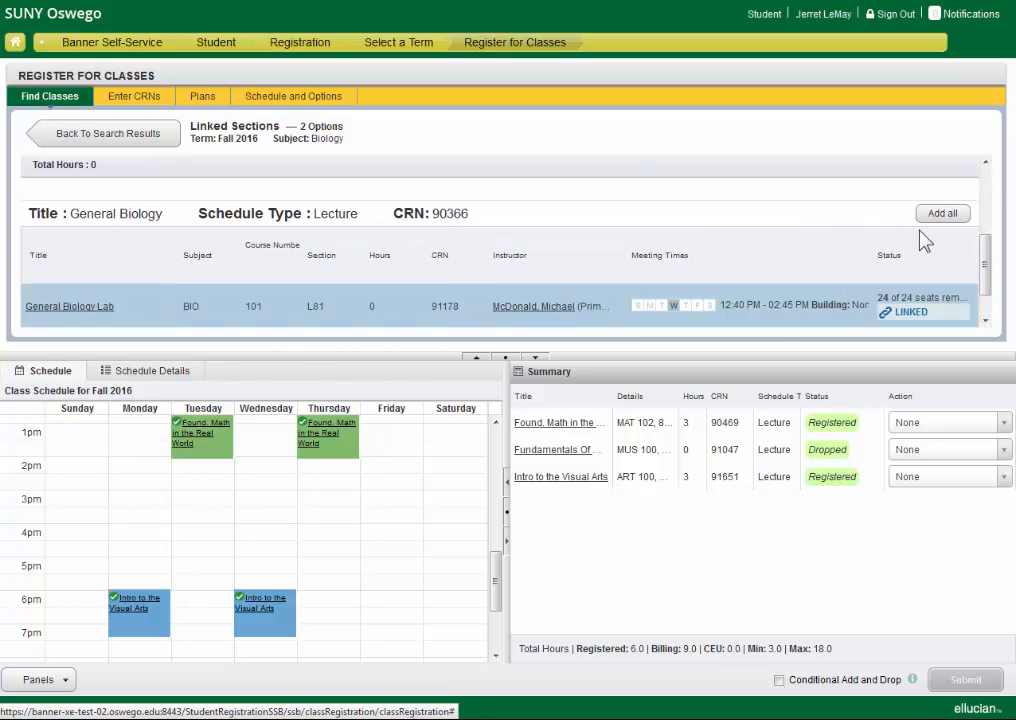
{"action": "left_click", "coordinate": [940, 212]}
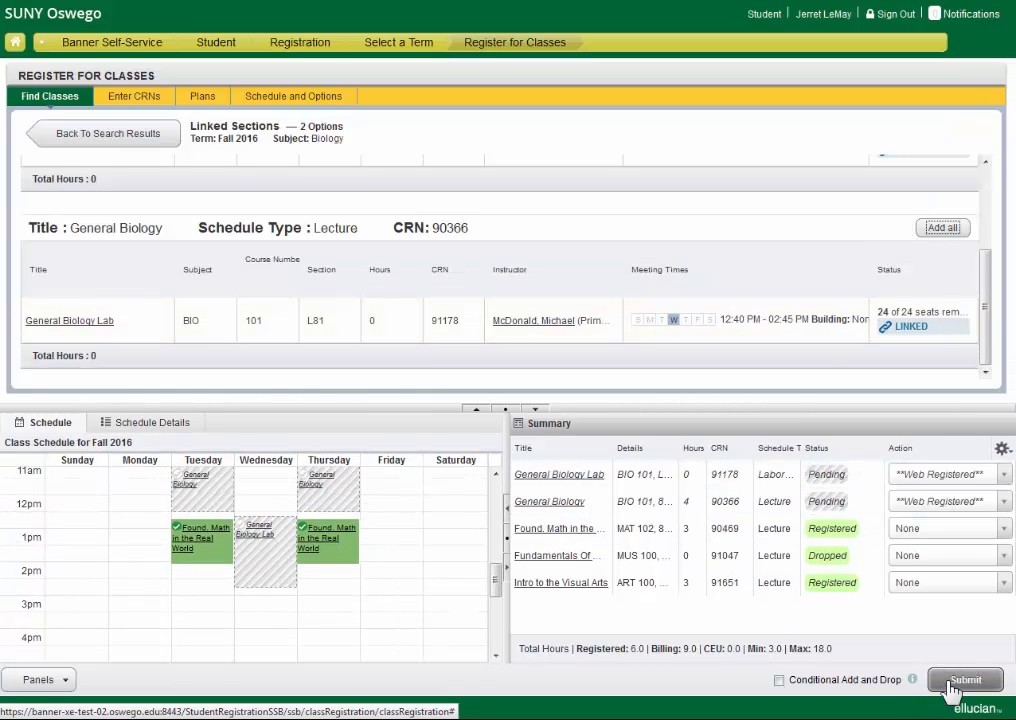
{"action": "left_click", "coordinate": [968, 680]}
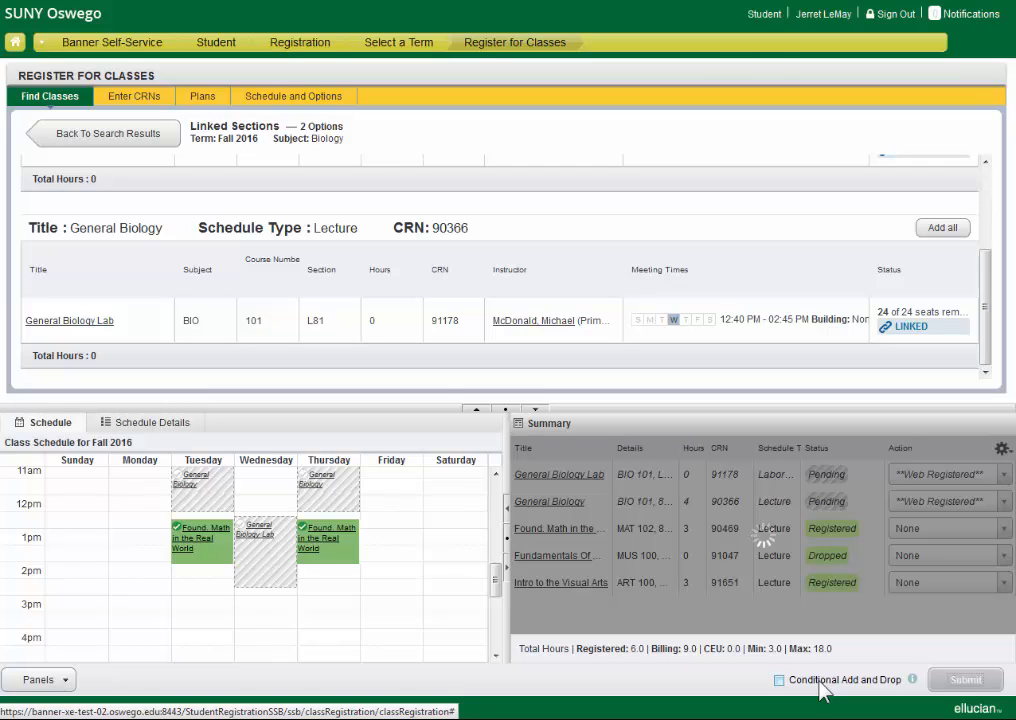
{"action": "left_click", "coordinate": [970, 680]}
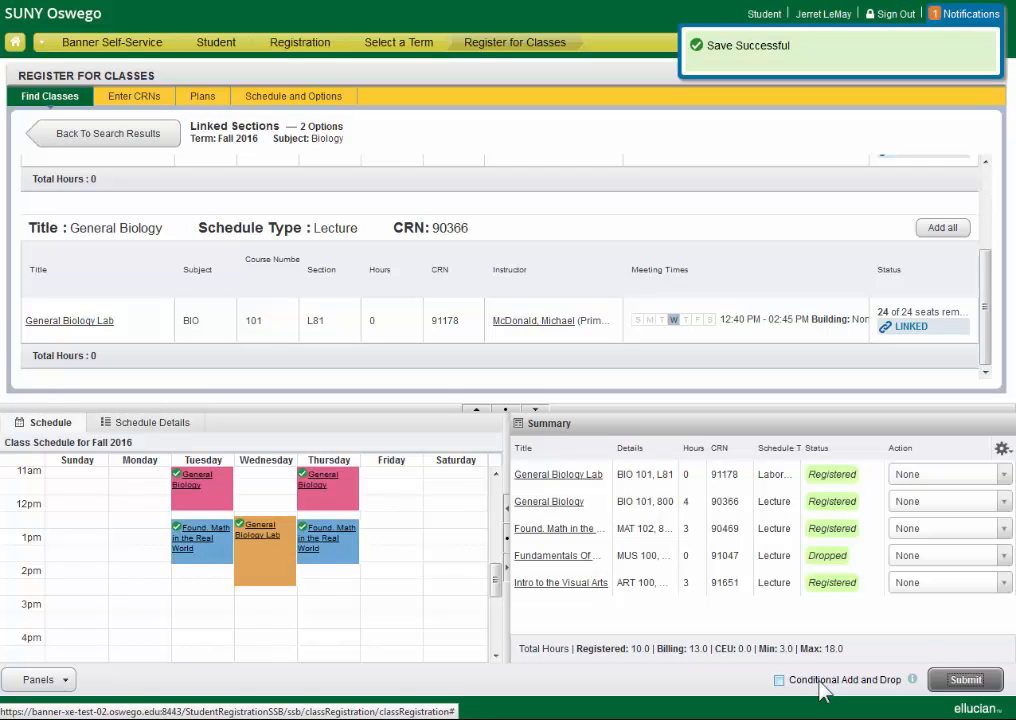